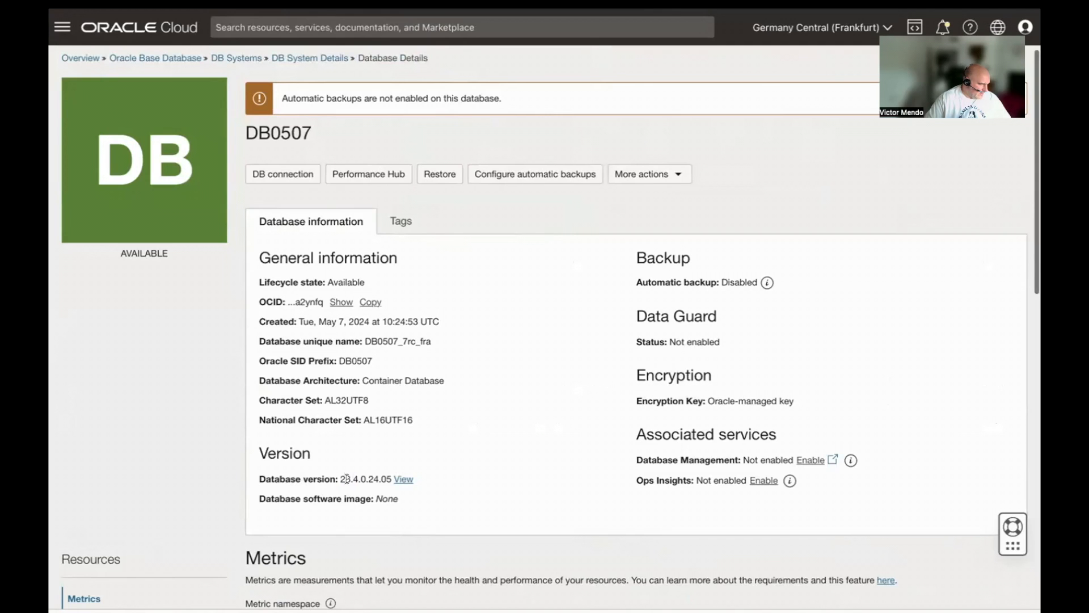
mouse_move(517, 352)
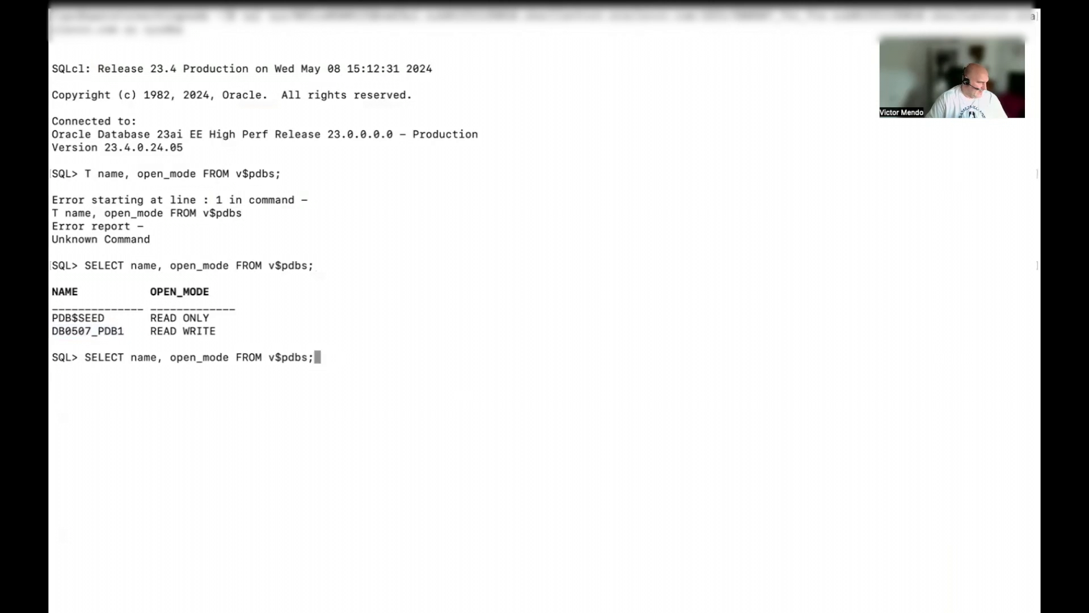
- Run the v$pdbs query listing PDB$SEED and DB0507_PDB1, then exit SQLcl to a clean shell
key(Return)
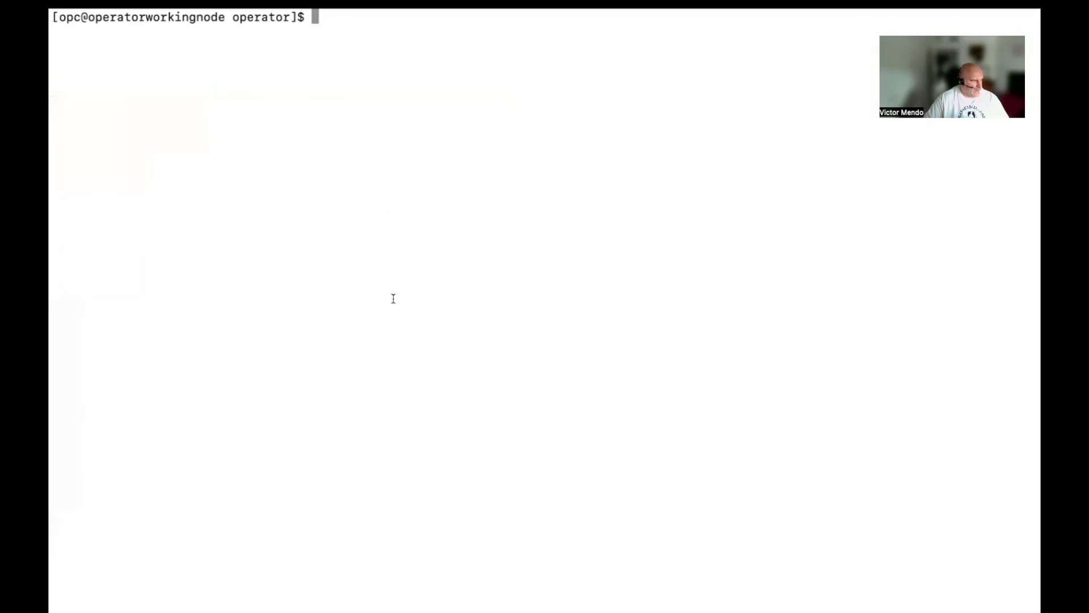
mouse_move(580, 343)
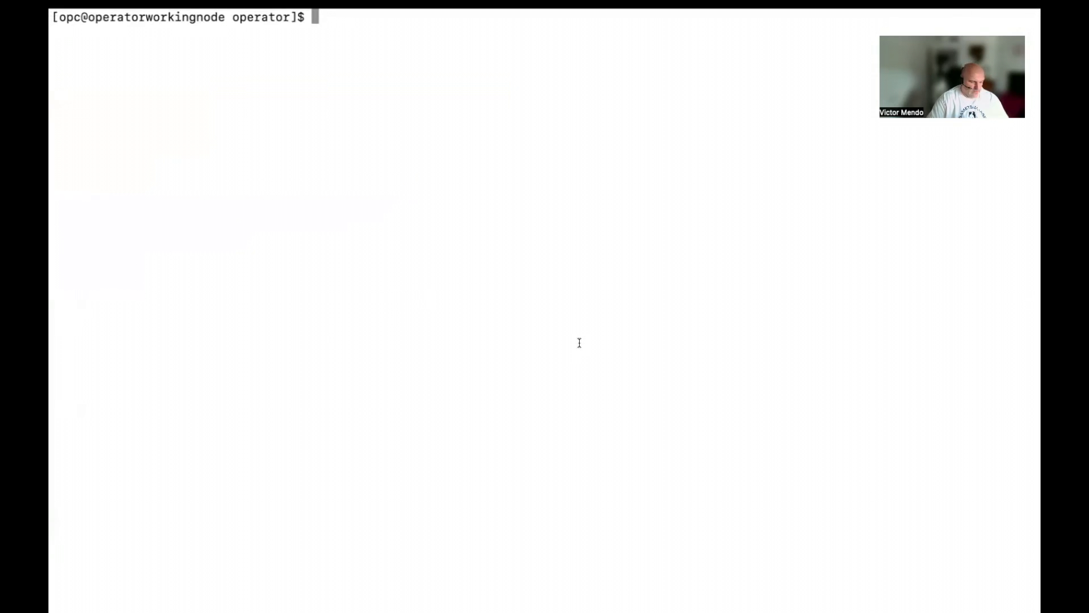
- Navigate into multitenant/vm23ai/cdb and list it, showing cdb_23ai.yaml
text(cd multi)
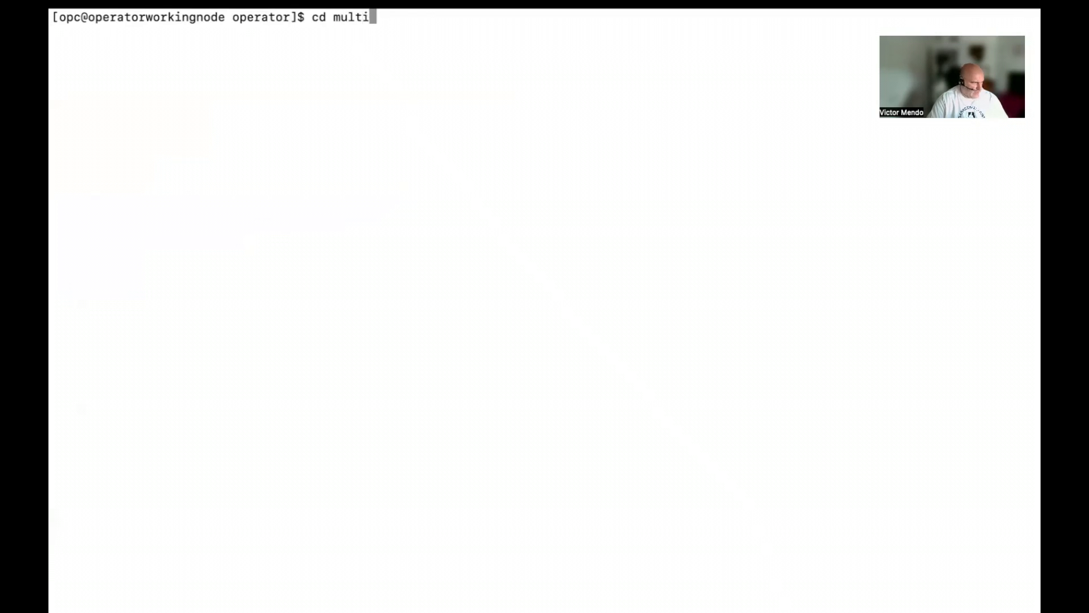
key(Return)
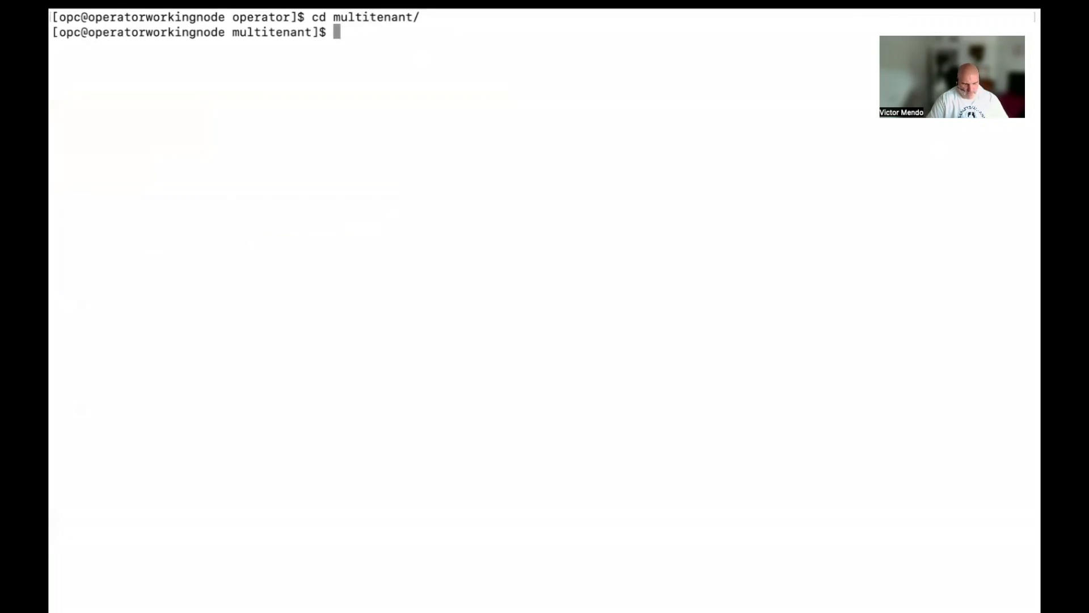
text(cd vm2)
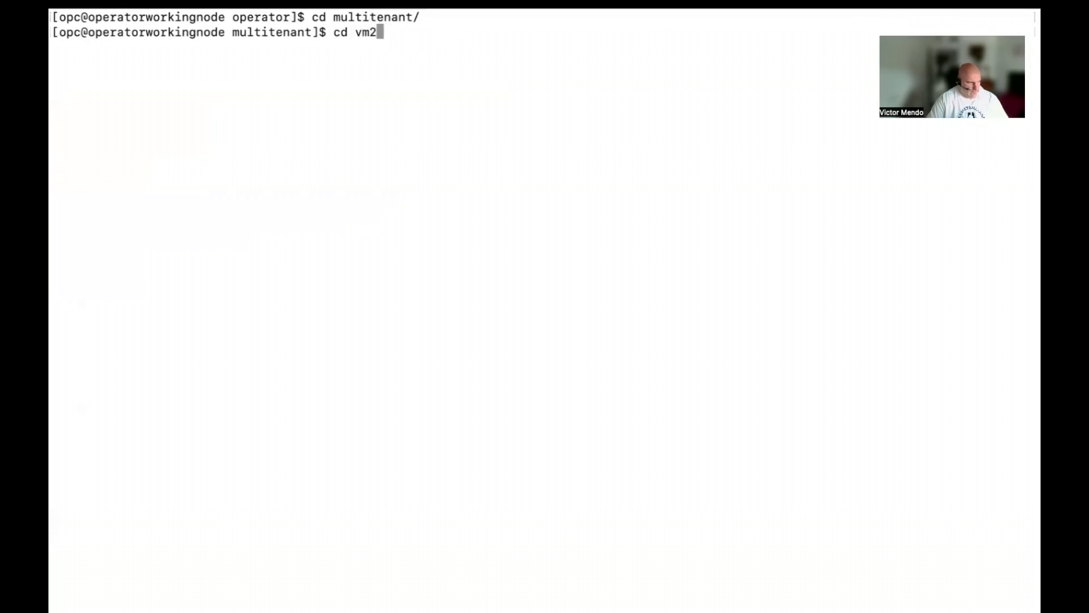
key(Return)
text(ls)
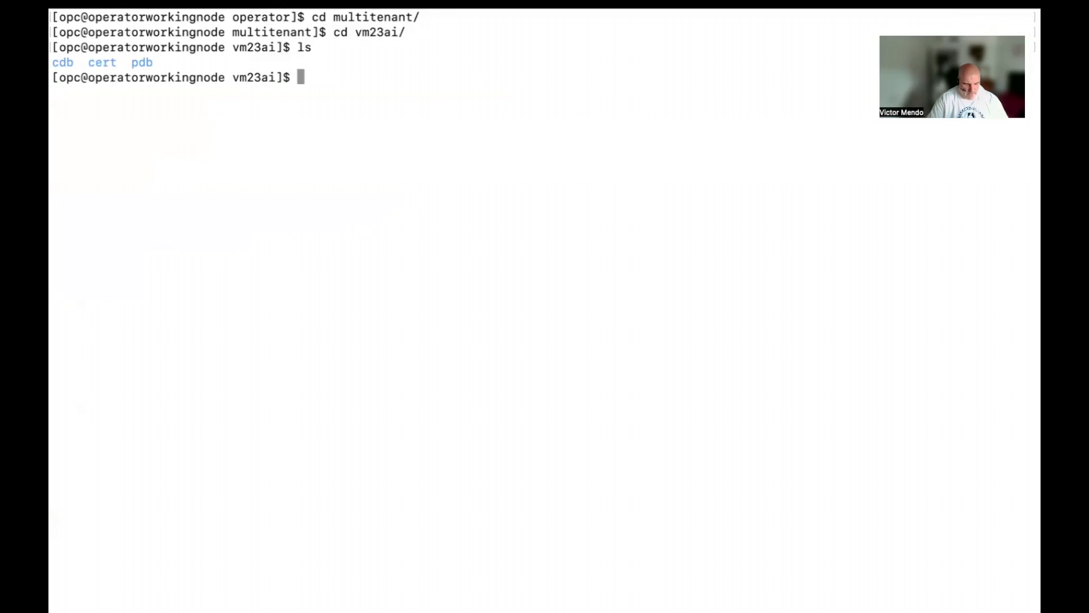
text(cd cdb)
text(ls)
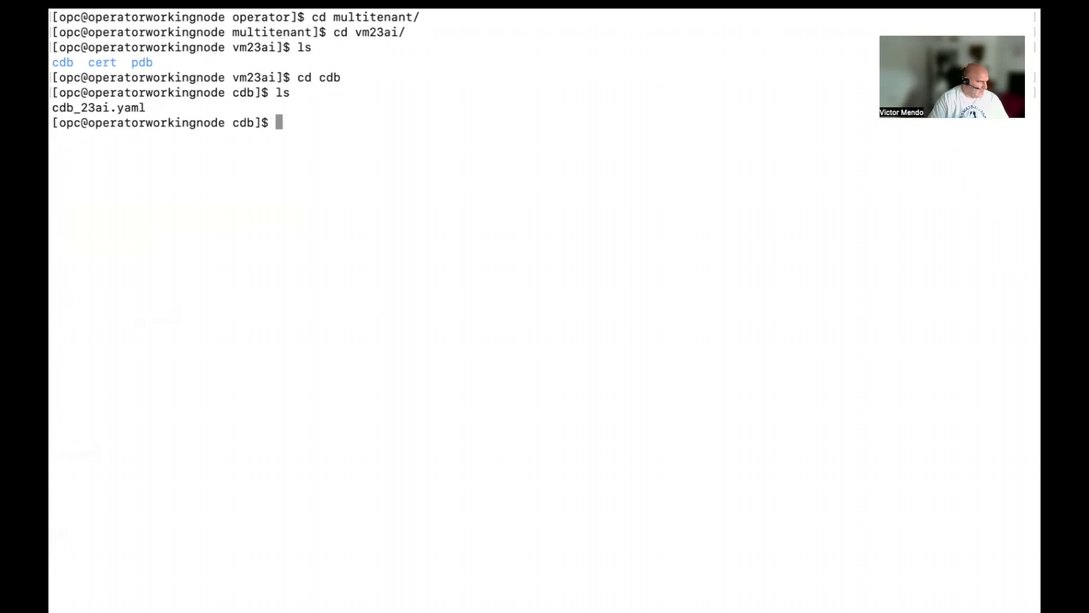
text(vi)
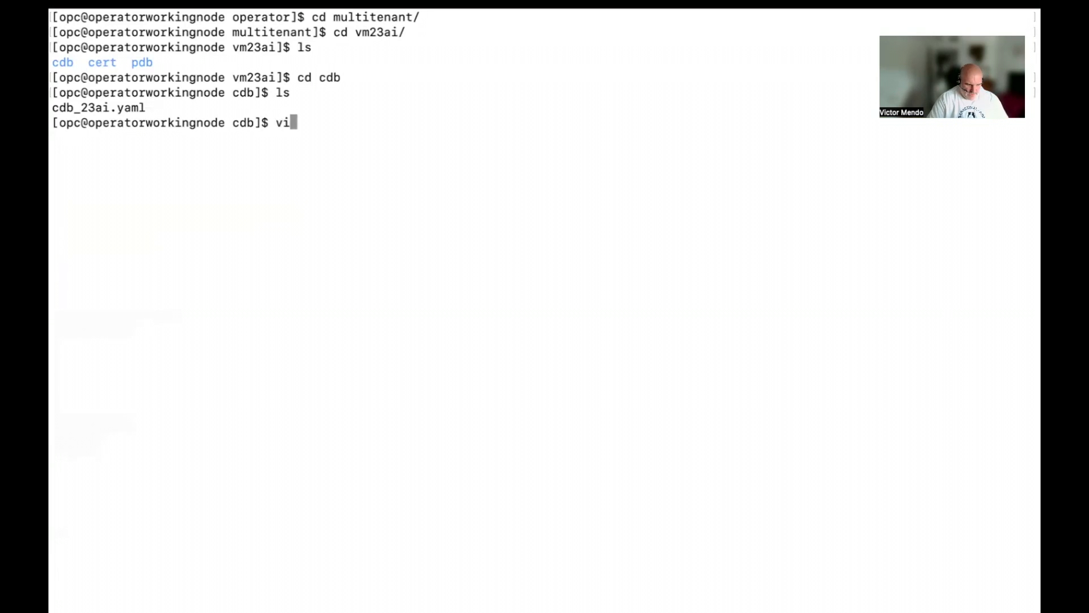
- Review cdb_23ai.yaml in vi down to its TLS secrets and quit without saving
key(Return)
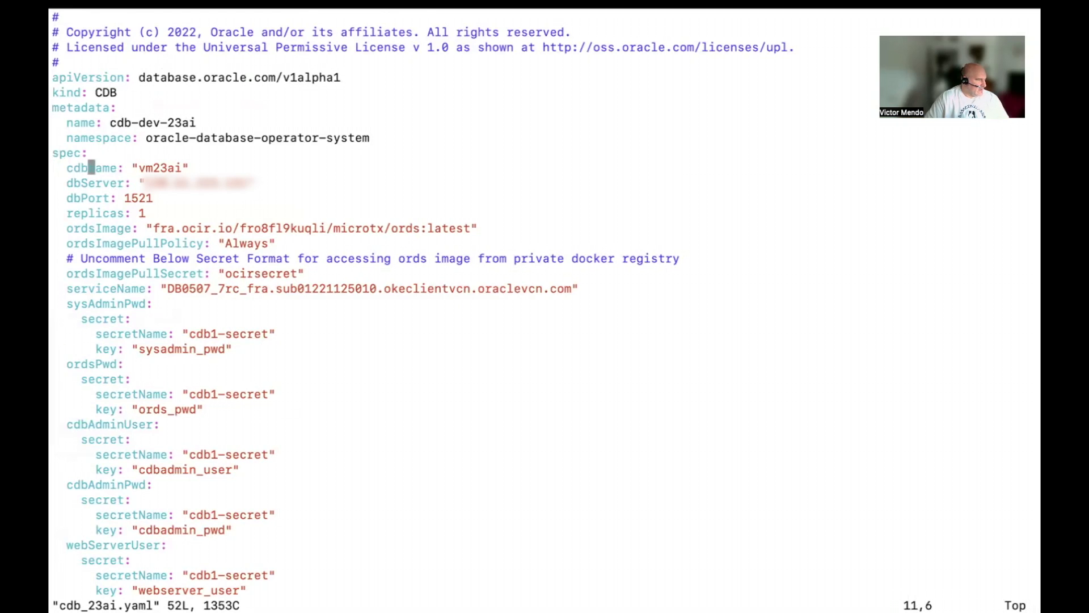
key(Up)
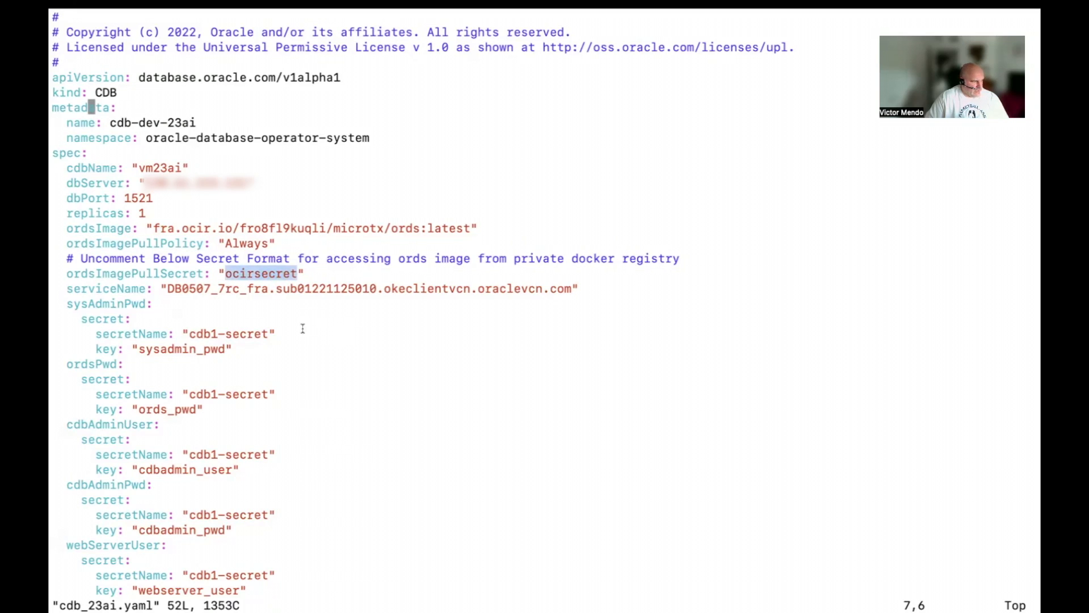
mouse_move(253, 270)
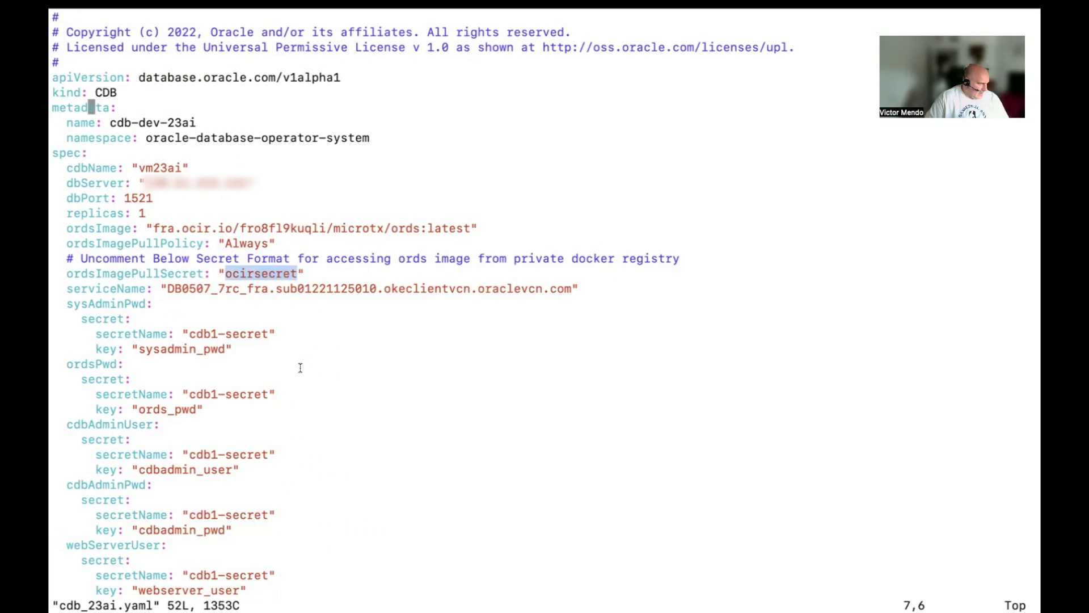
mouse_move(219, 338)
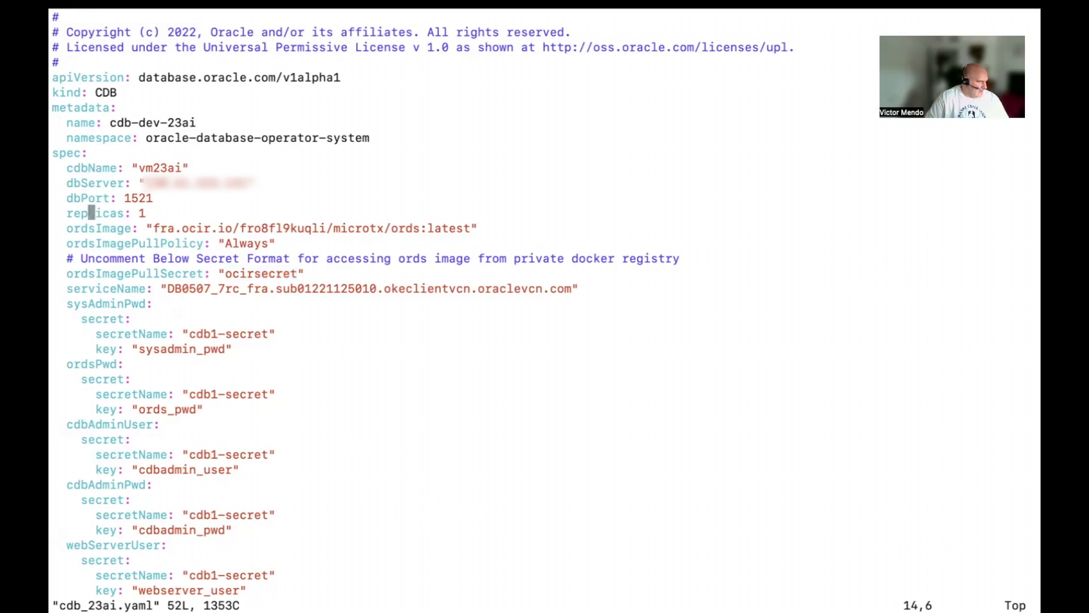
scroll(down, 3)
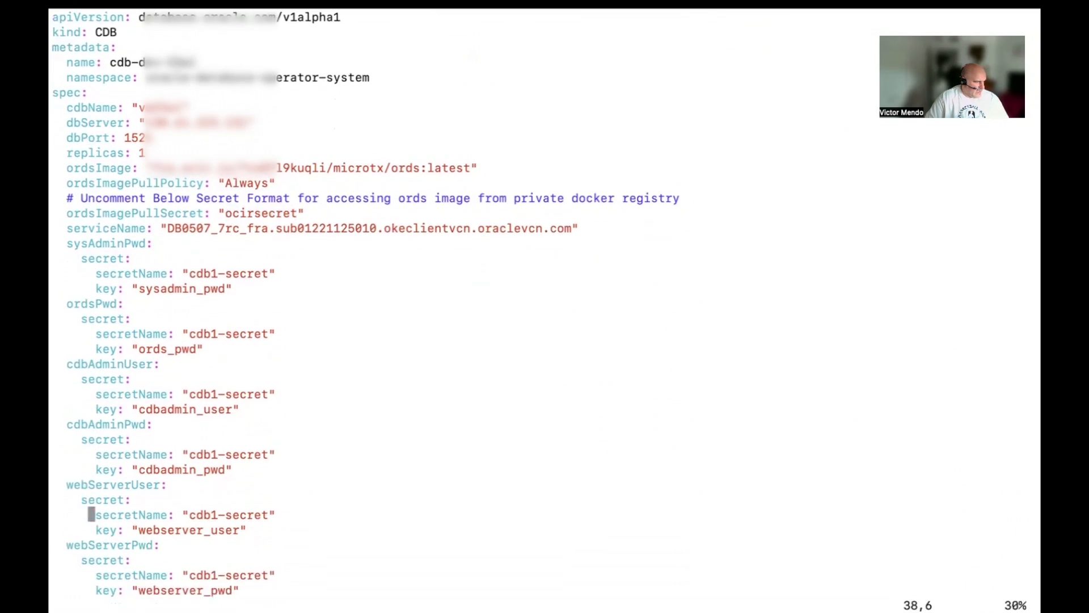
scroll(down, 3)
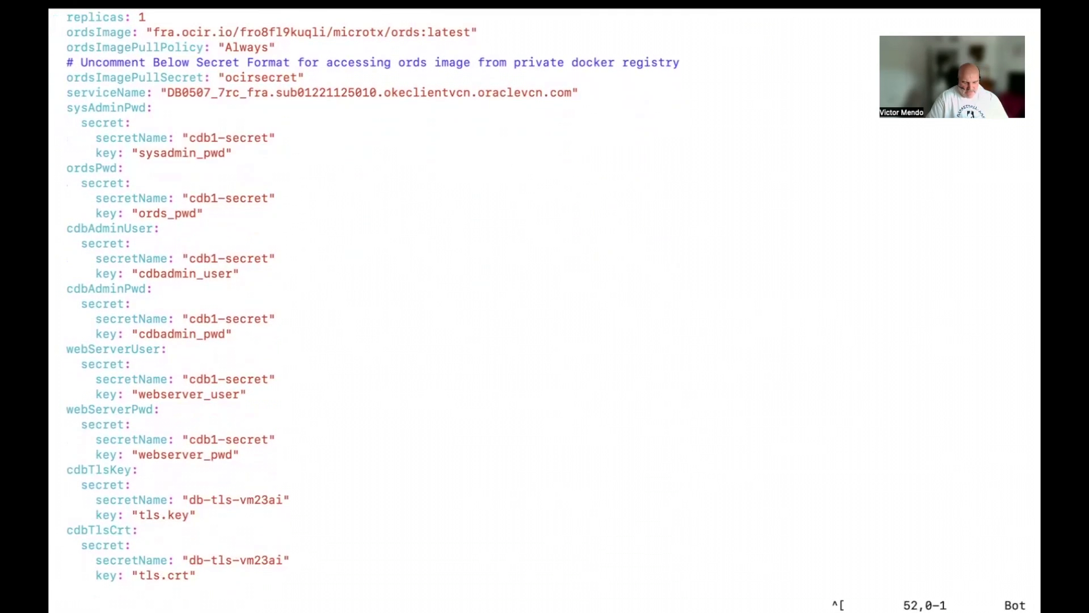
text(:q!)
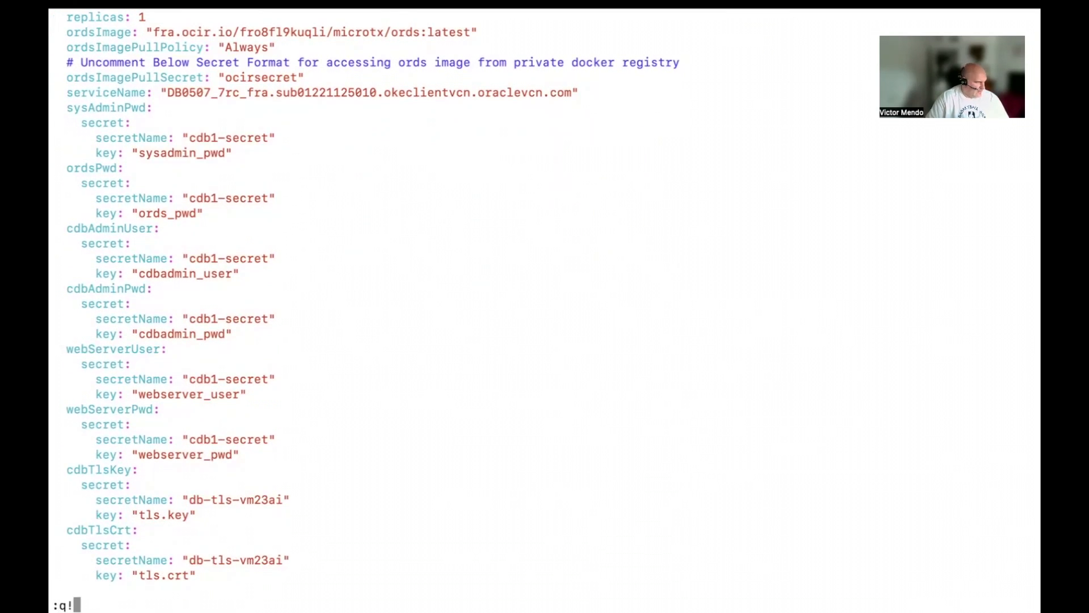
key(Return)
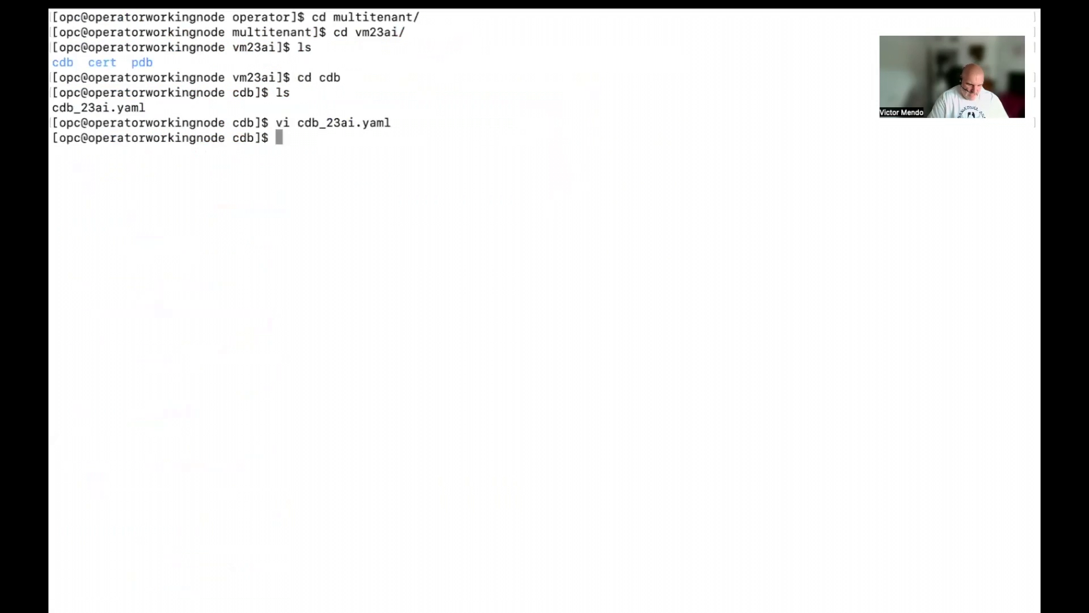
- Apply cdb_23ai.yaml with kubectl to create the cdb-dev-23ai CDB resource
text(kubectl app)
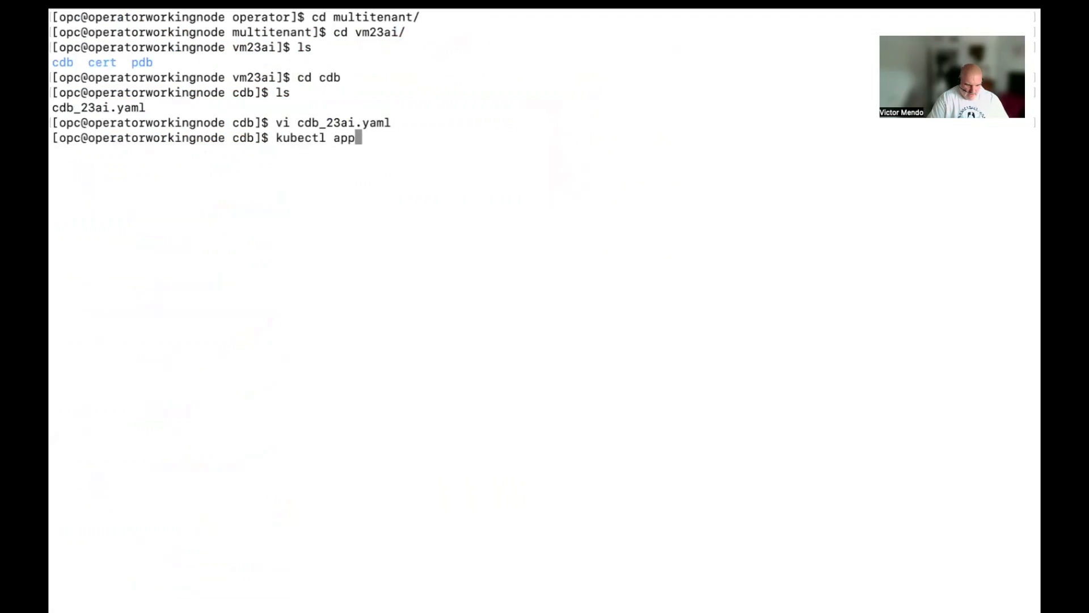
text(ly)
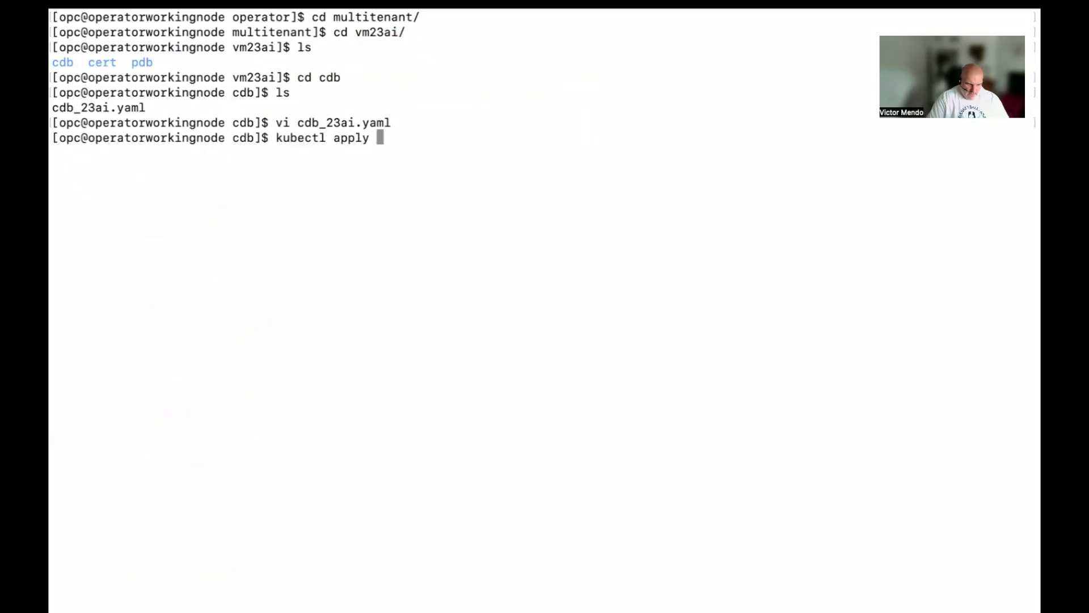
text(-f c)
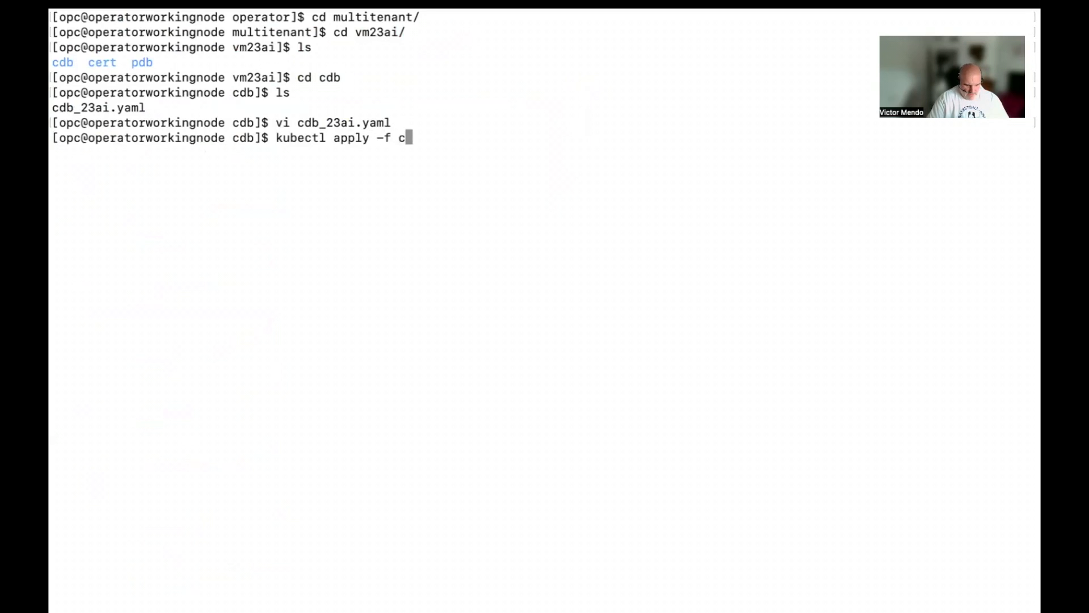
text(db_23ai.yaml)
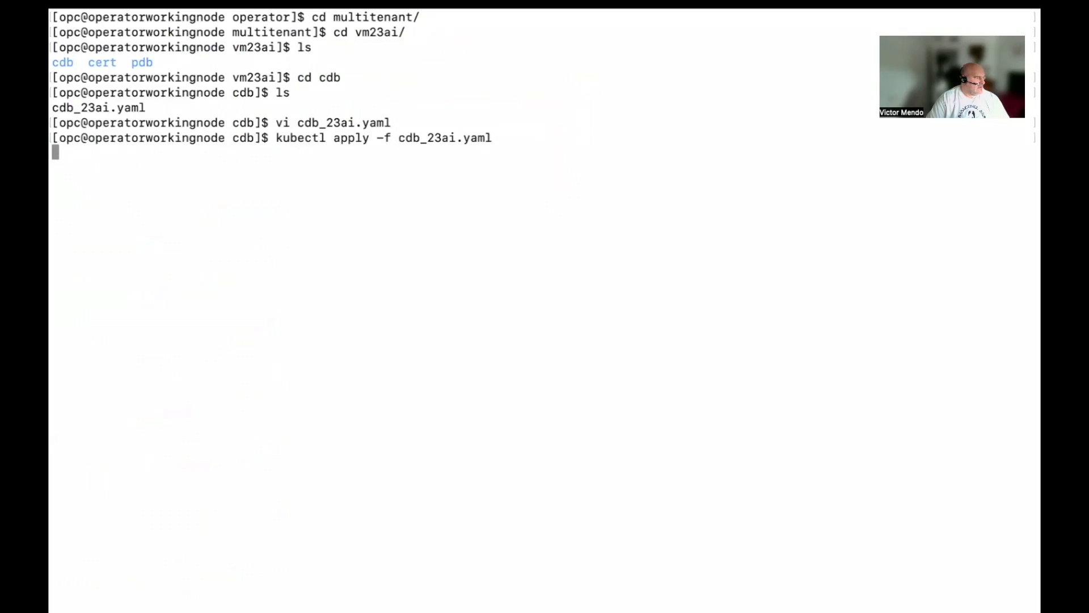
key(Return)
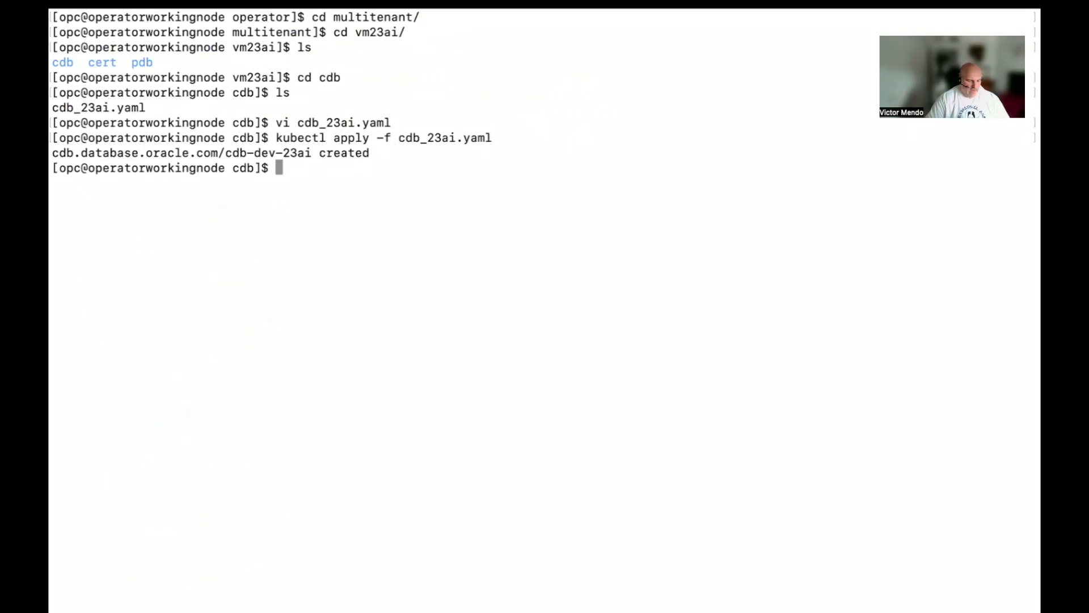
- List CDBs in oracle-database-operator-system, showing cdb-dev-23ai in CreatingPod status
text(kube)
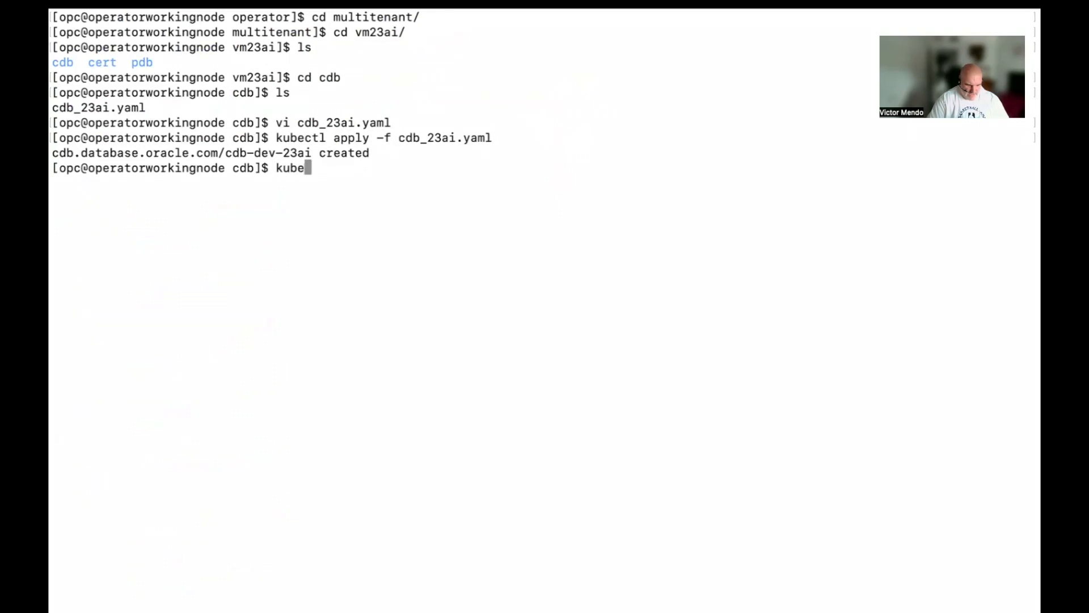
text(ctl)
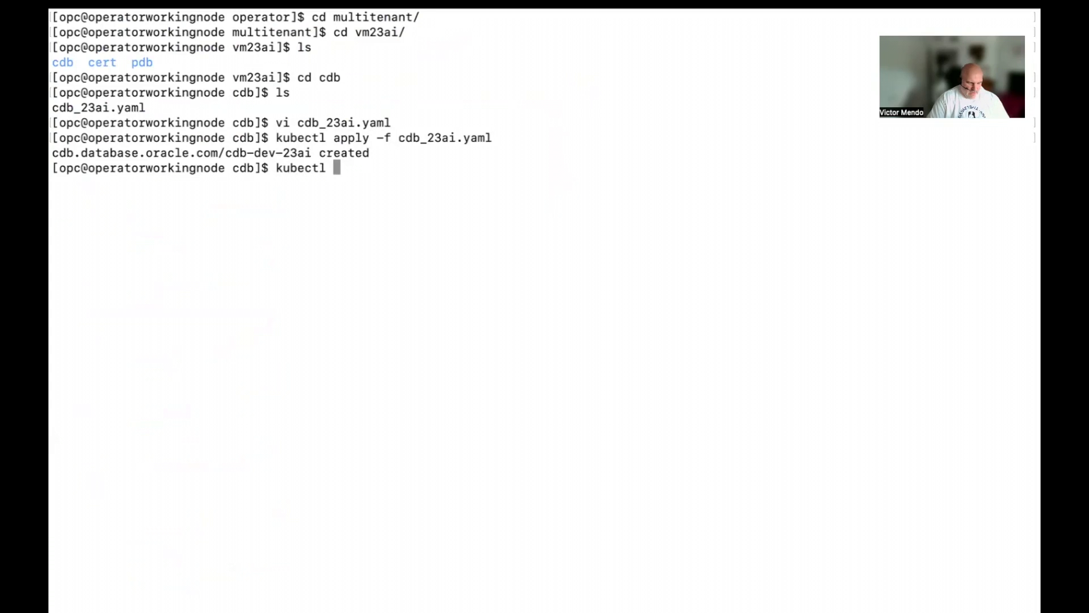
text(get cdb)
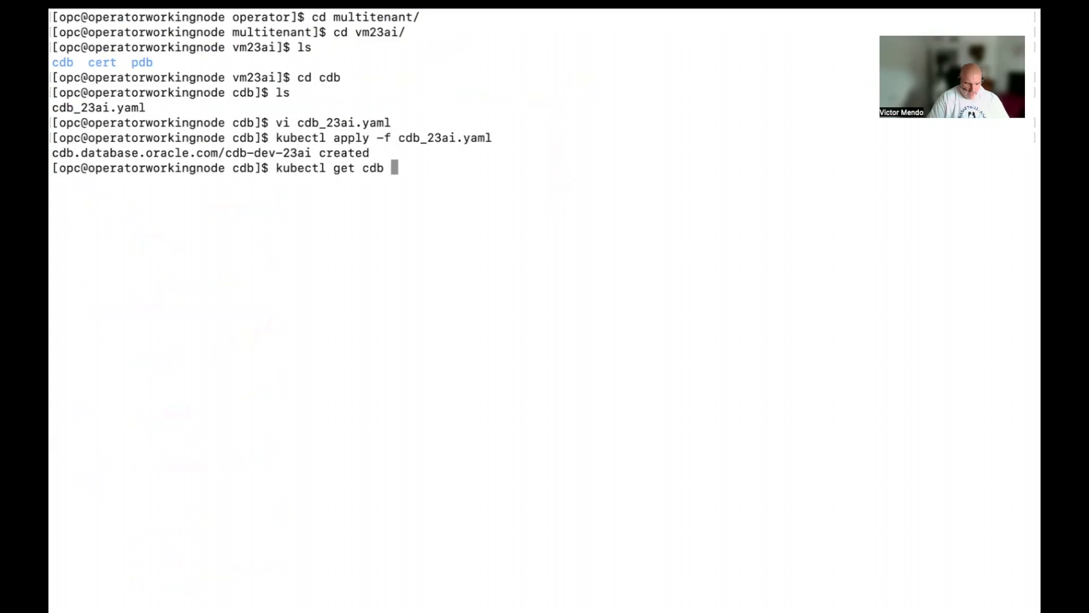
text(-n)
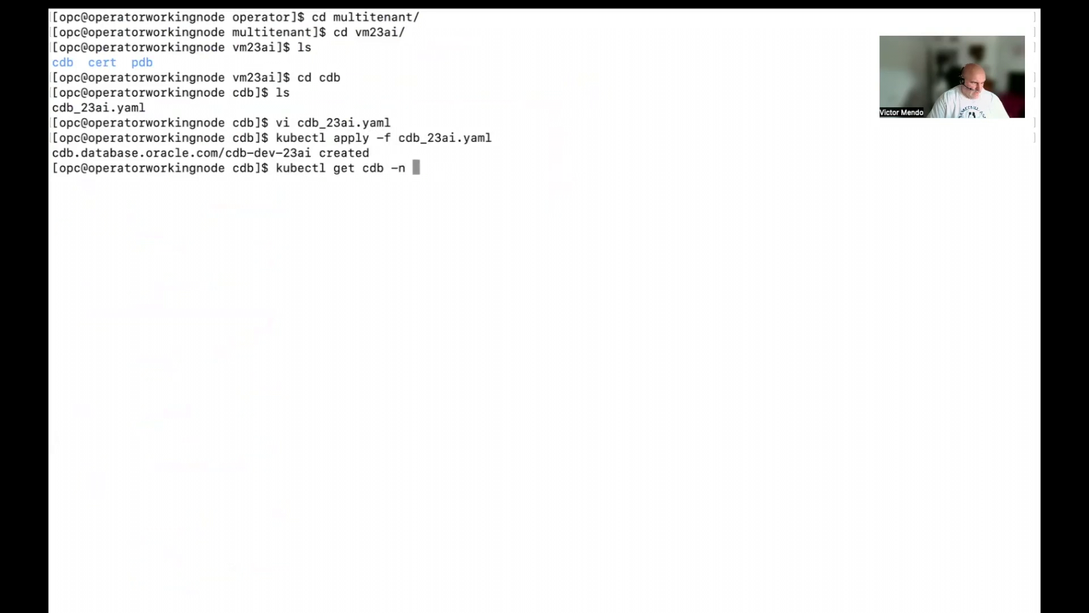
text(oracle-database-ope)
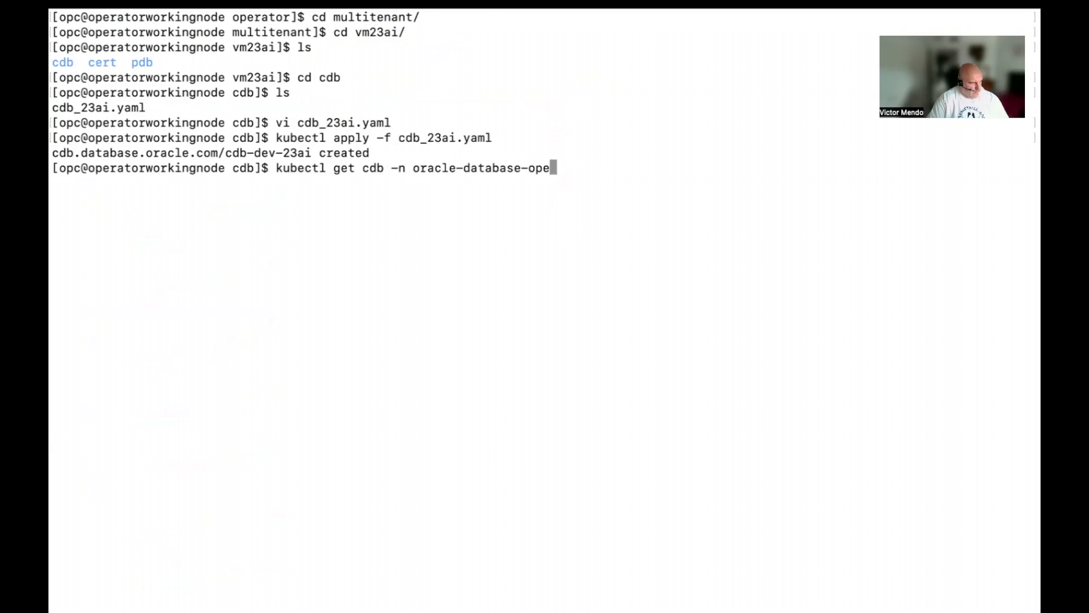
text(rator-s)
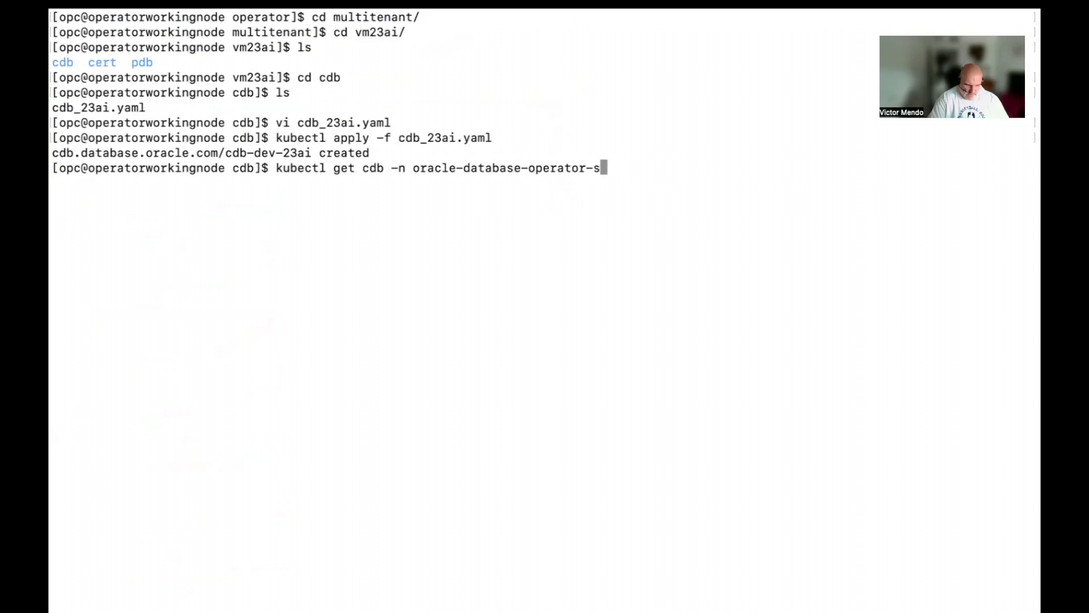
text(ystem)
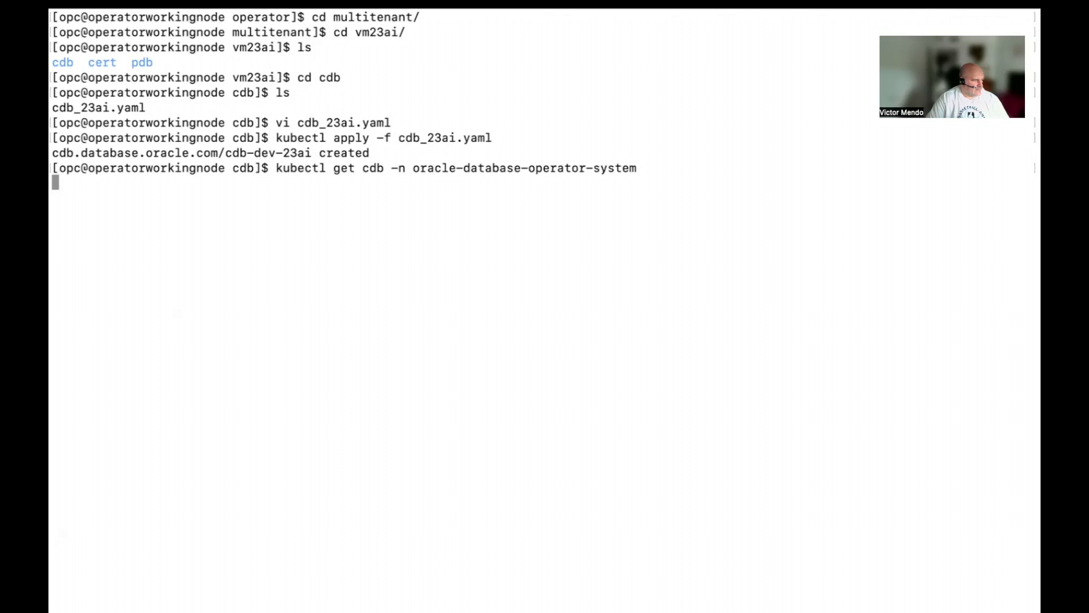
key(Return)
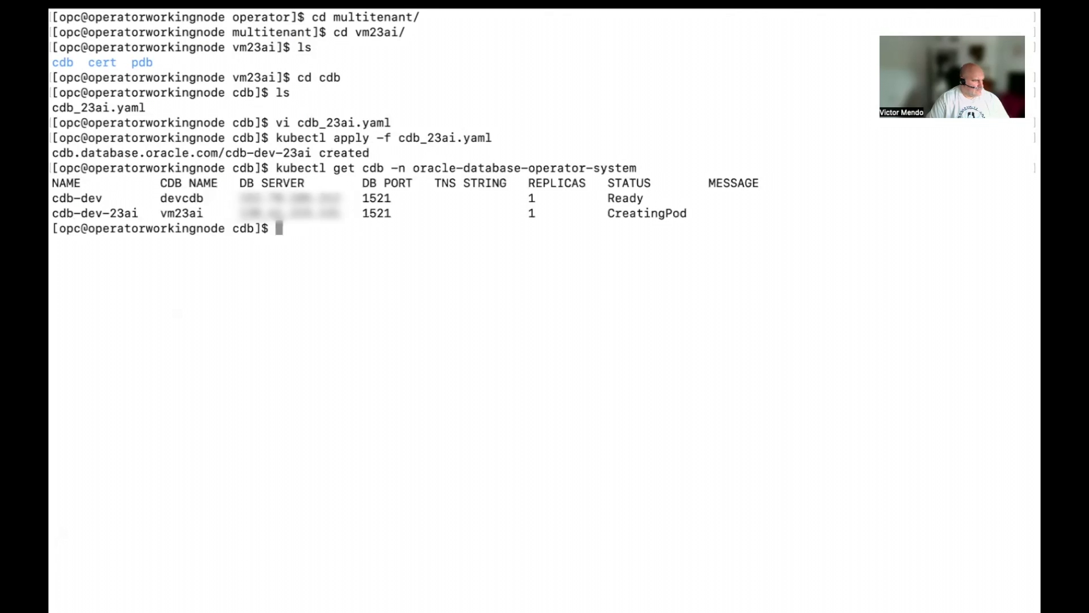
mouse_move(245, 334)
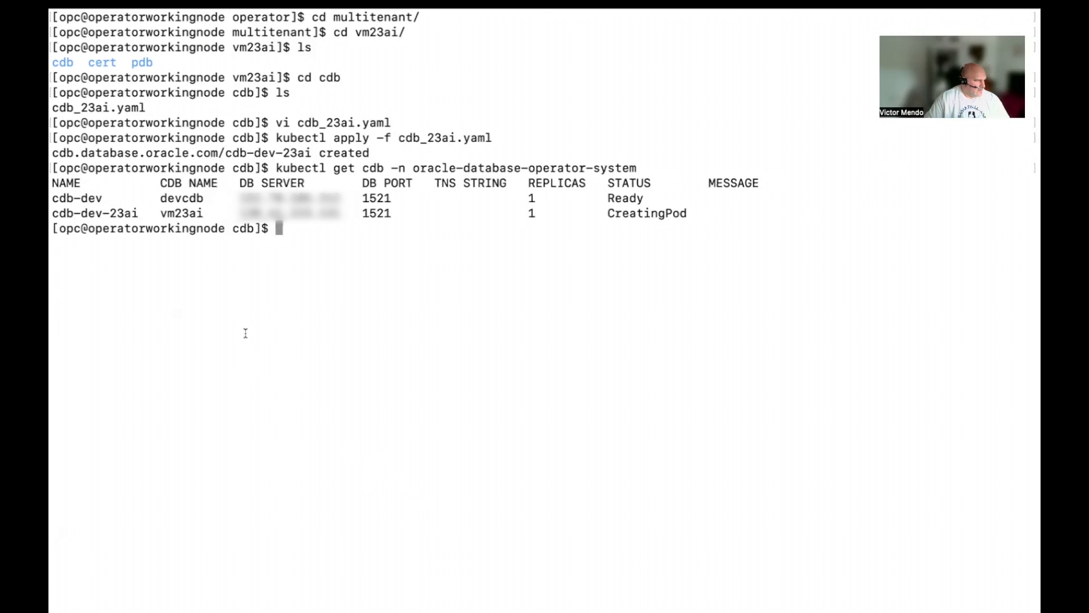
double_click(77, 197)
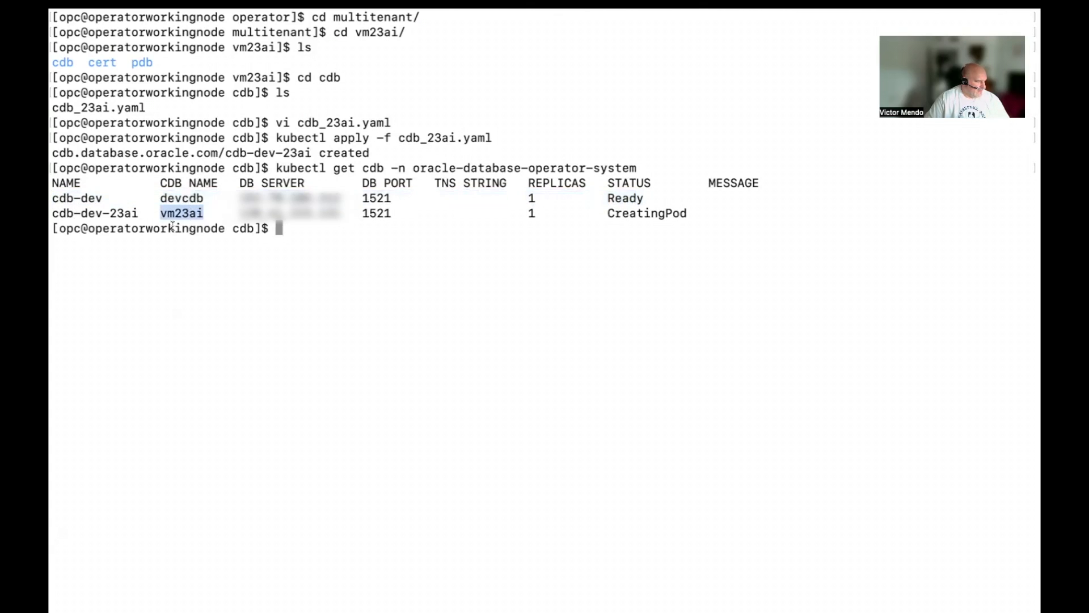
mouse_move(611, 214)
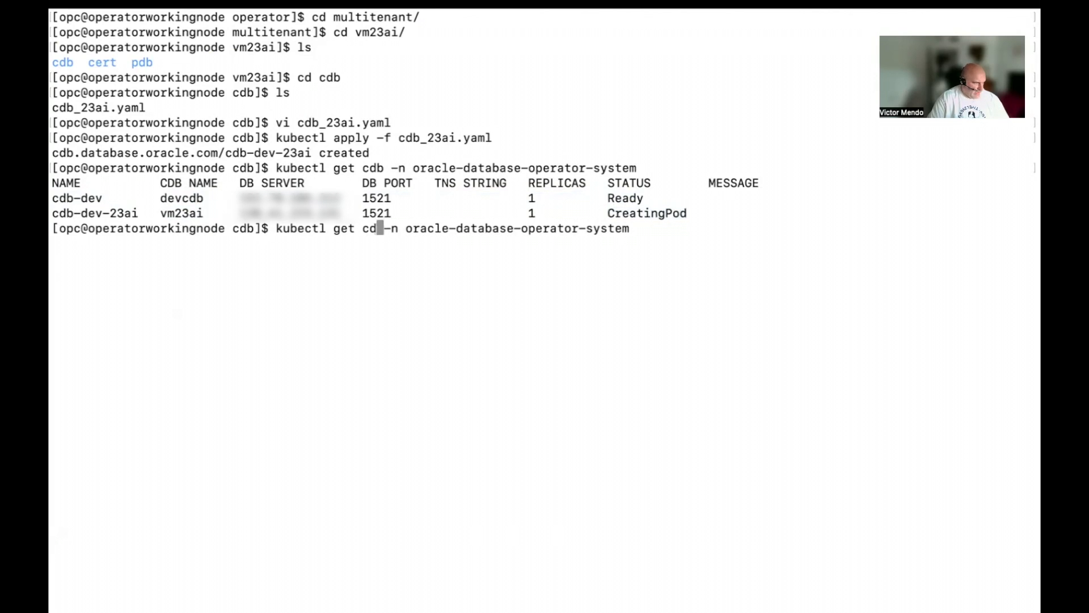
- List the operator namespace pods, showing cdb-dev-23ai-ords-rs-k7hh2 Running
text(pod)
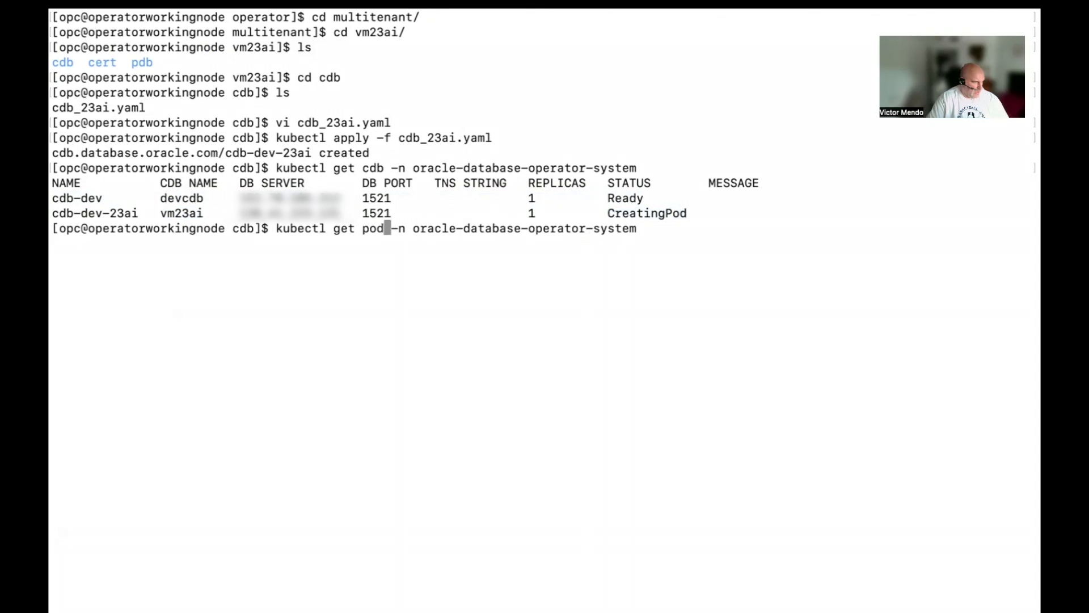
key(Return)
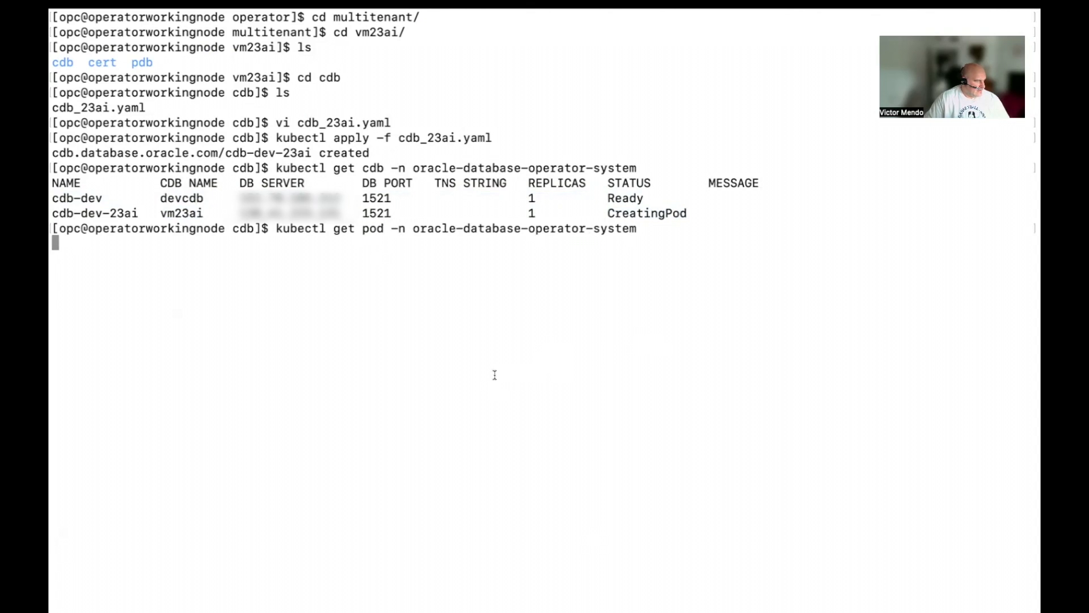
key(Return)
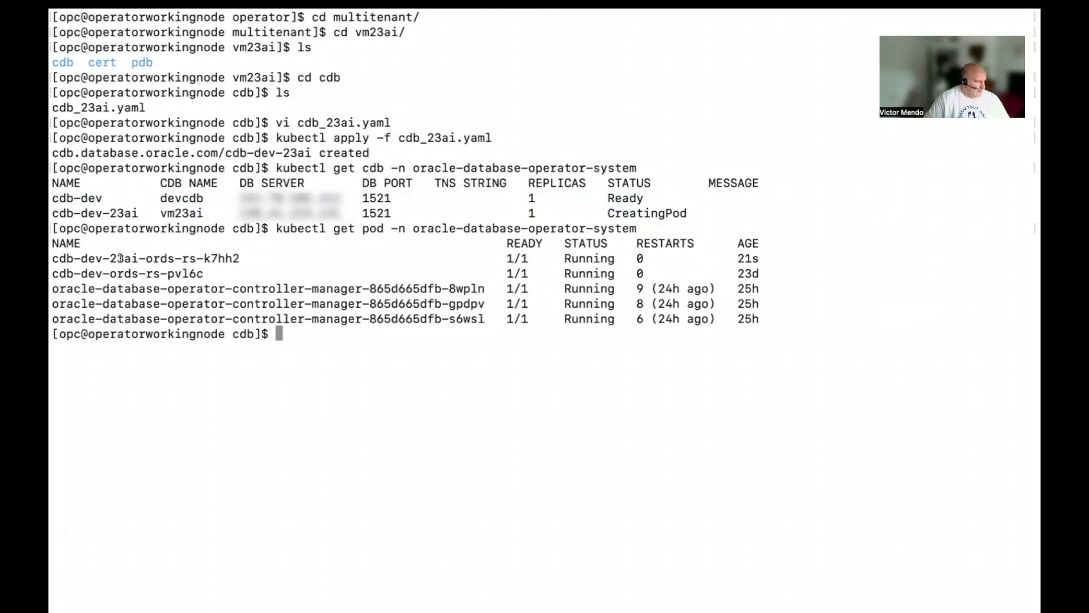
double_click(159, 257)
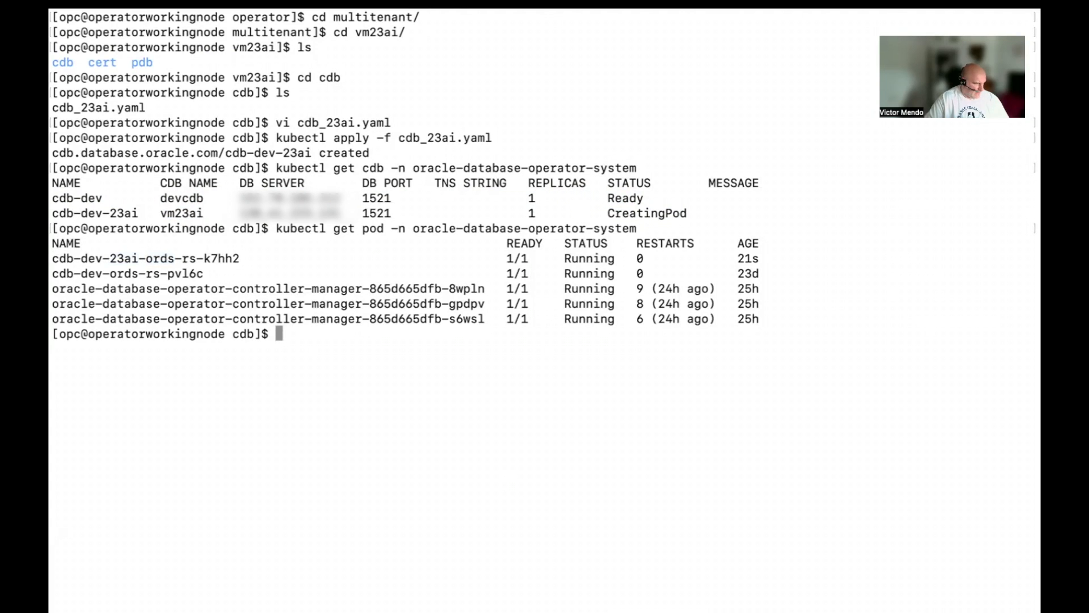
- Recheck kubectl get cdb until cdb-dev-23ai moves from ValidatingPods to CreatingService
text(kubectl get cdb -n oracle-database-operator-system)
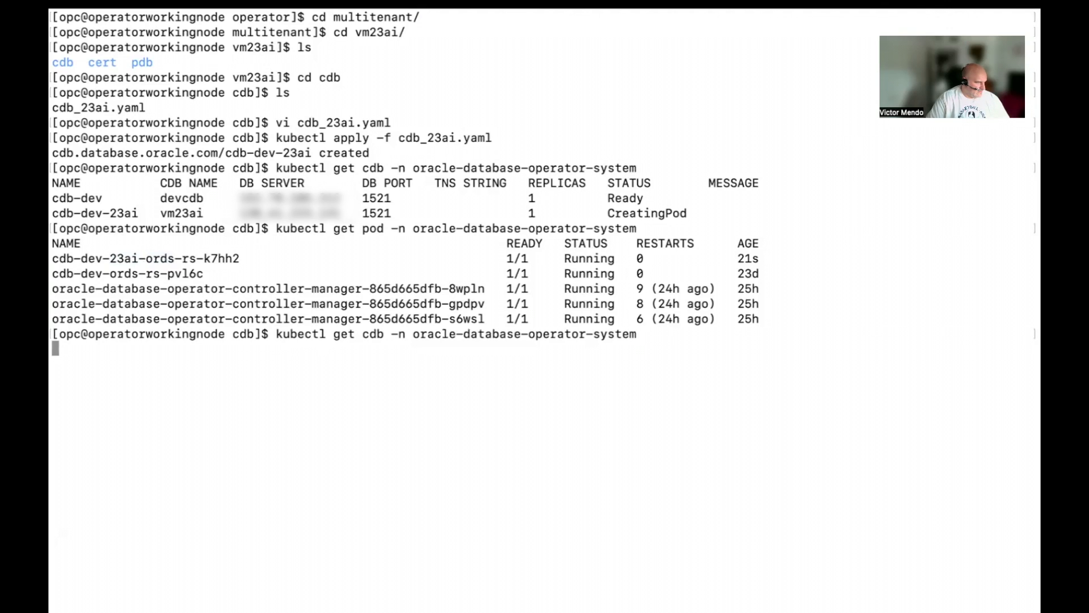
key(Return)
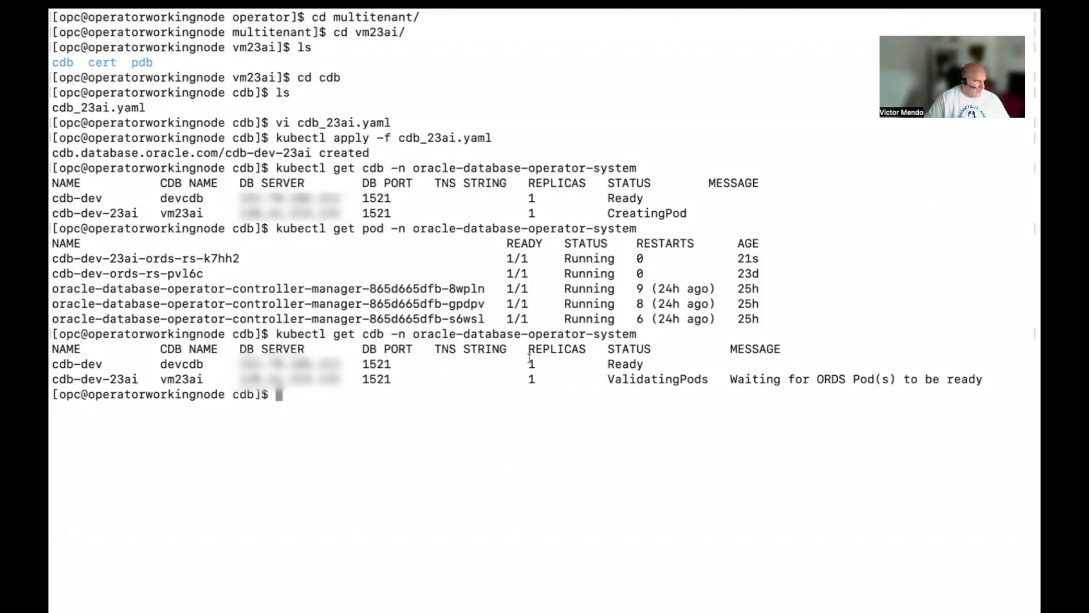
mouse_move(823, 378)
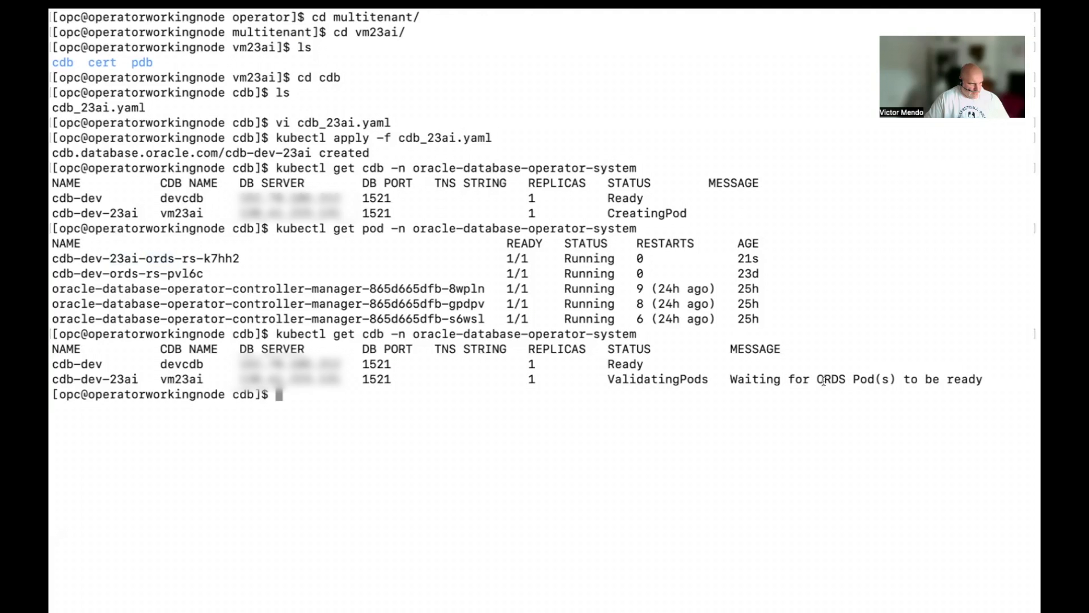
mouse_move(621, 399)
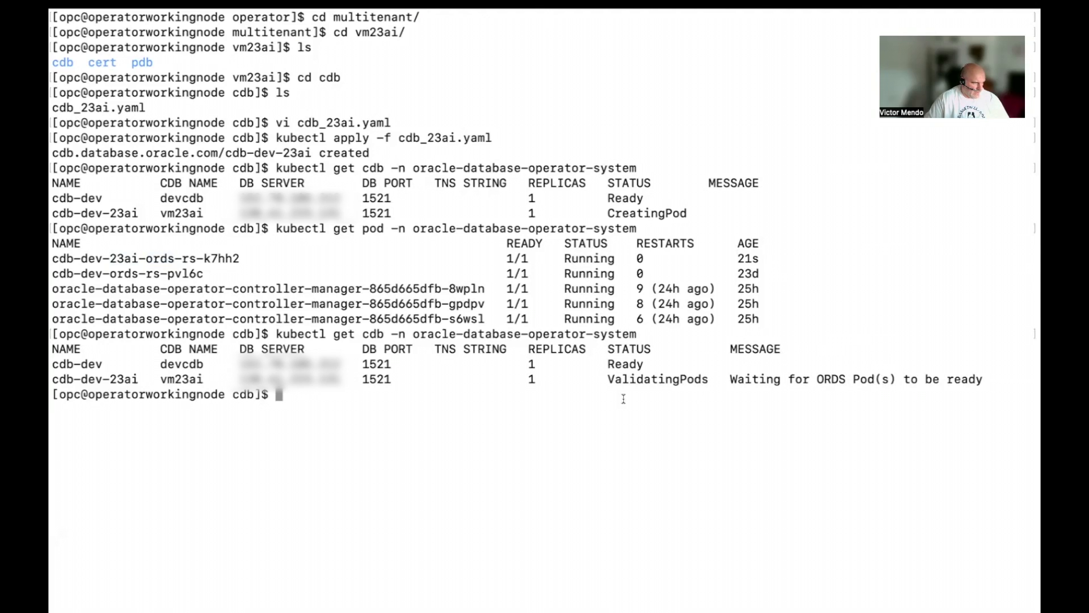
text(kubectl get cdb -n oracle-database-operator-system)
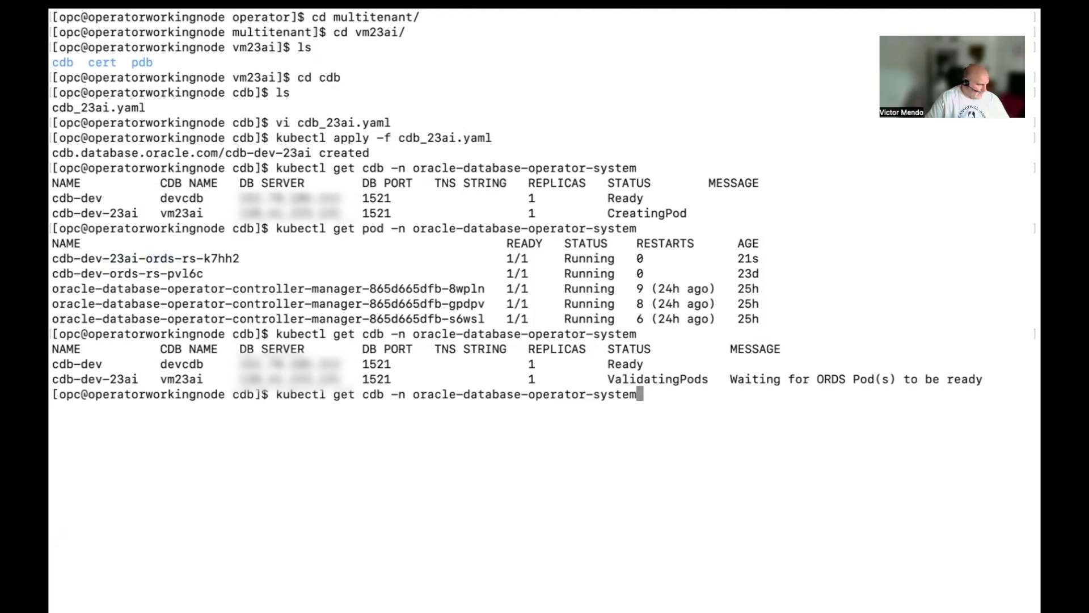
key(Return)
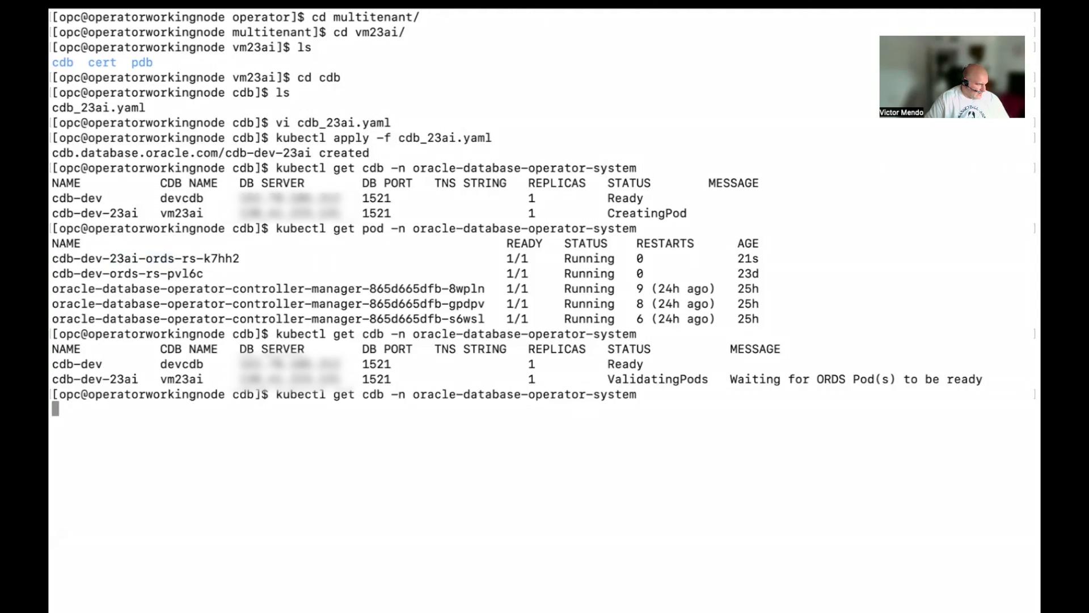
key(Return)
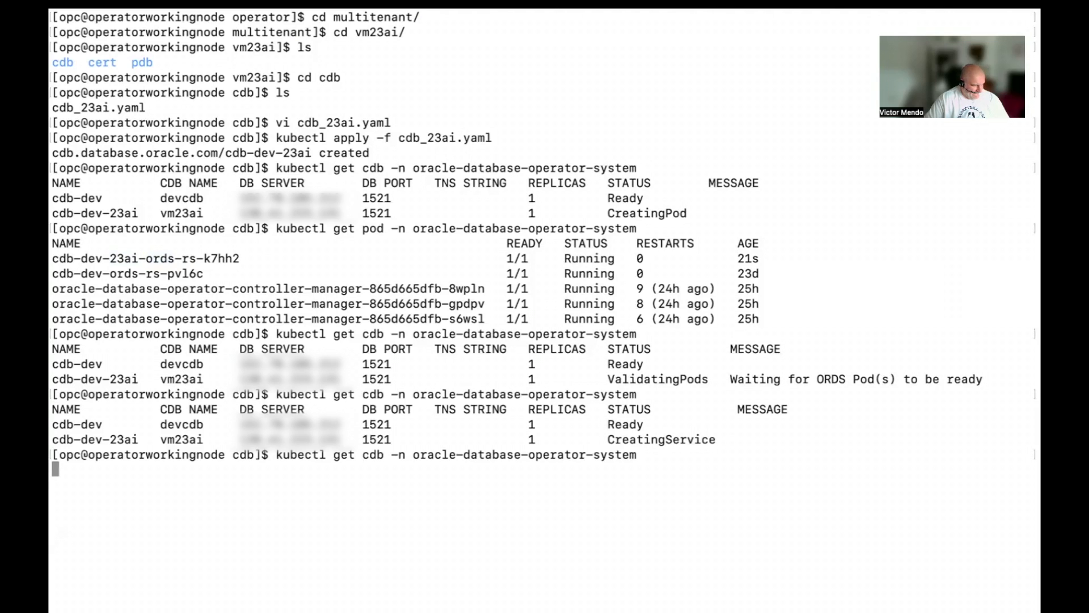
key(Return)
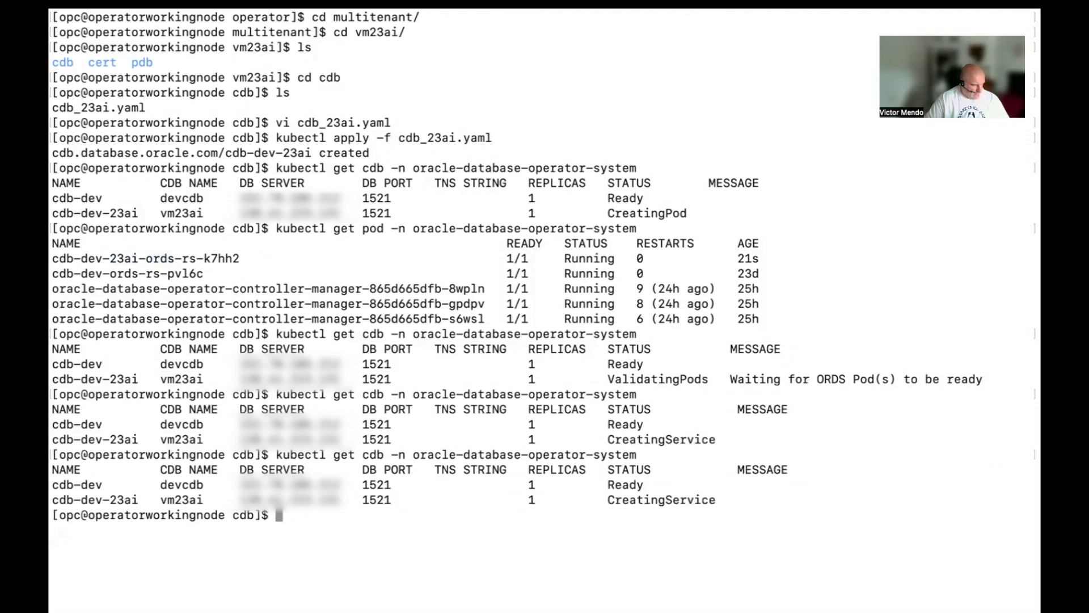
text(cle)
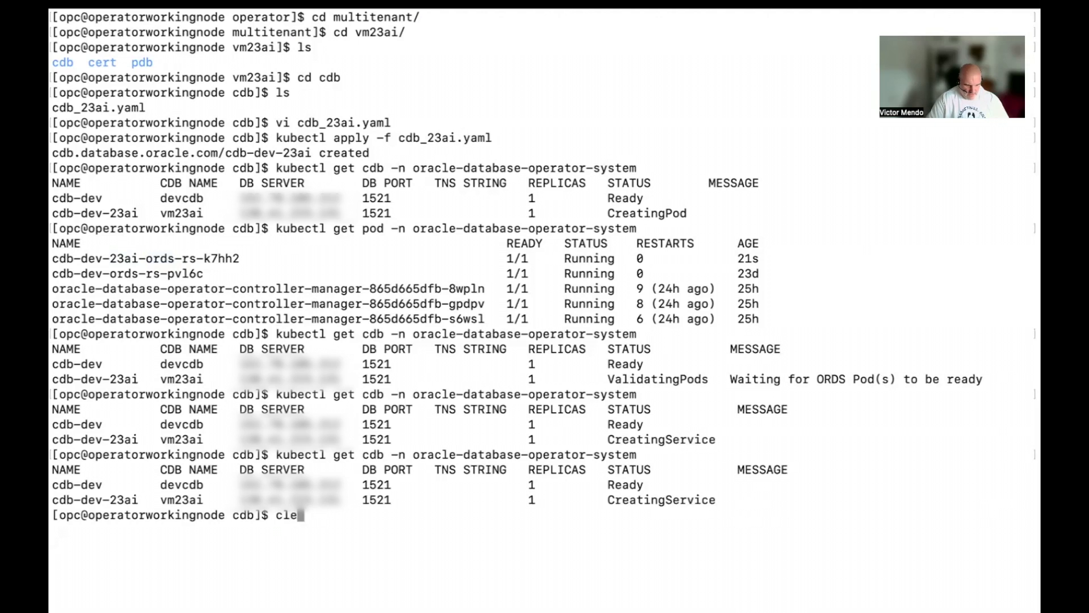
- Clear the screen, confirm cdb-dev-23ai is Ready, and move up to the vm23ai folder
key(Return)
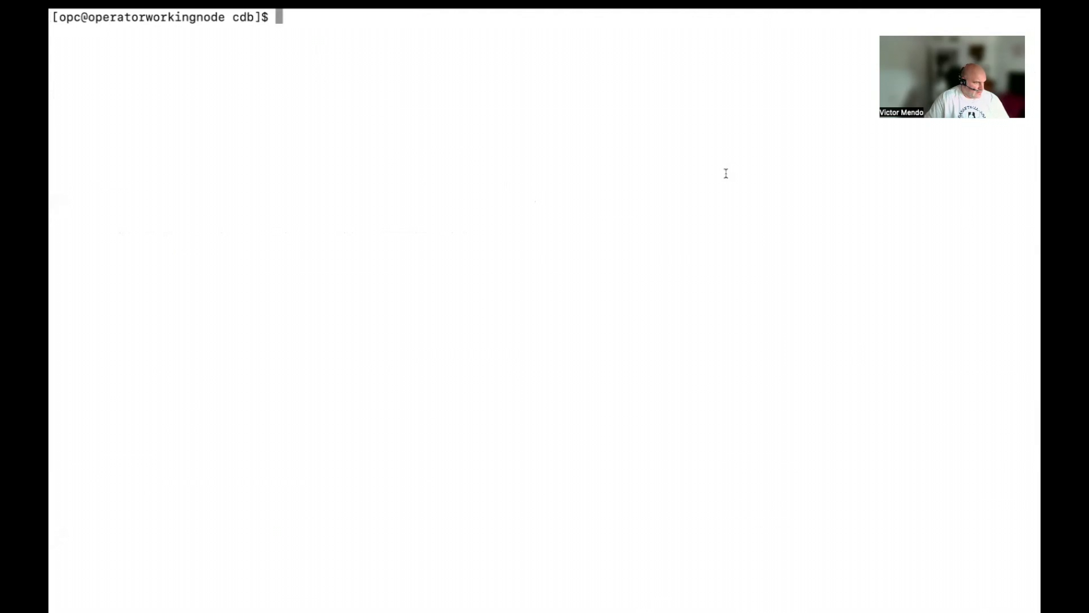
mouse_move(734, 443)
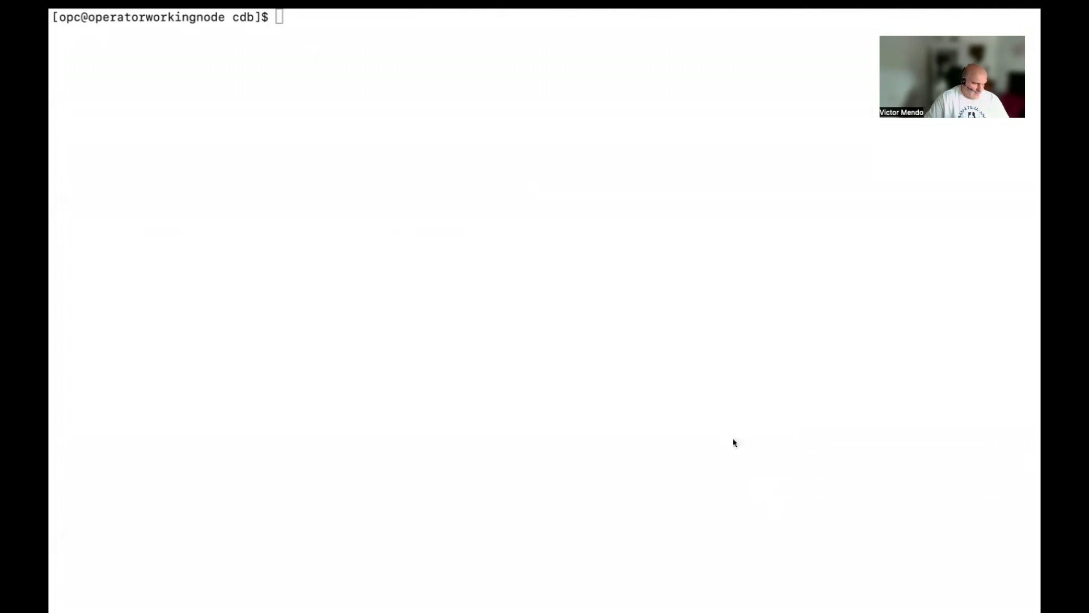
text(clear)
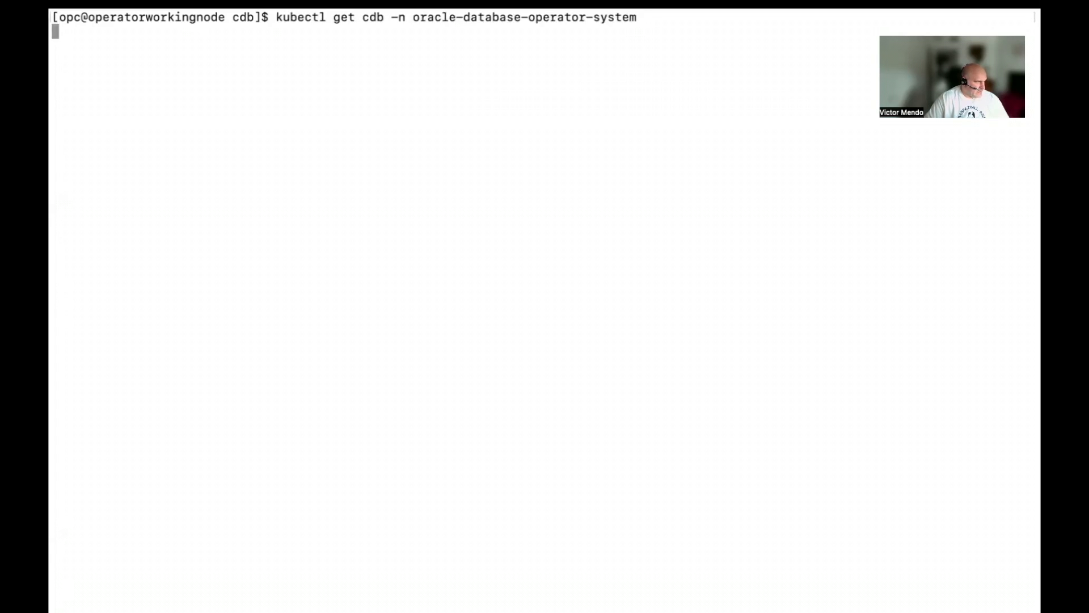
key(Return)
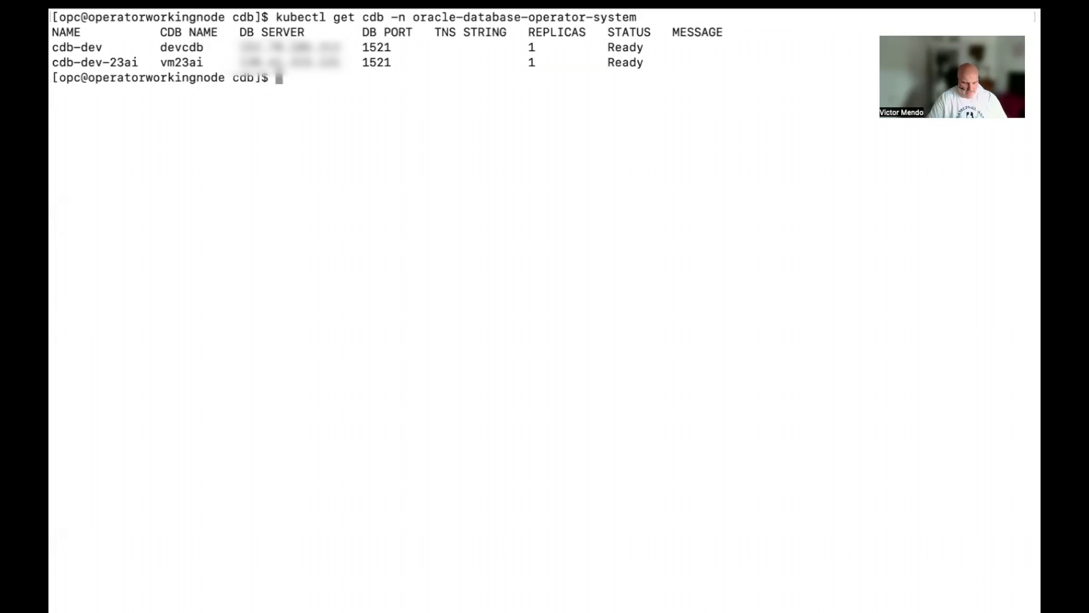
text(cd ..)
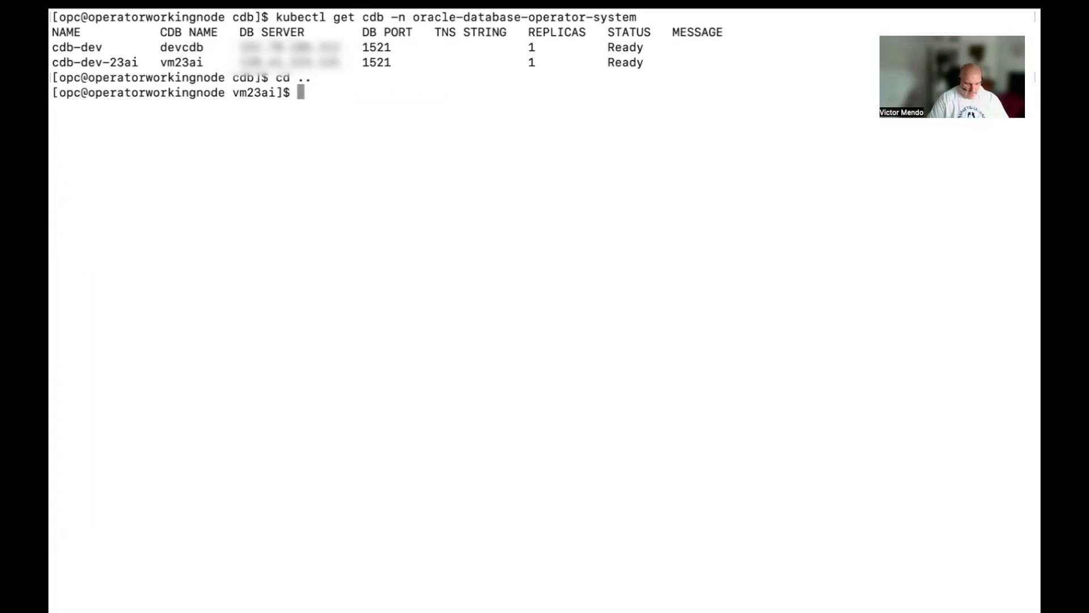
- Enter the pdb folder and list its manifests, preparing to view inventory_create.yaml
text(cd pdb)
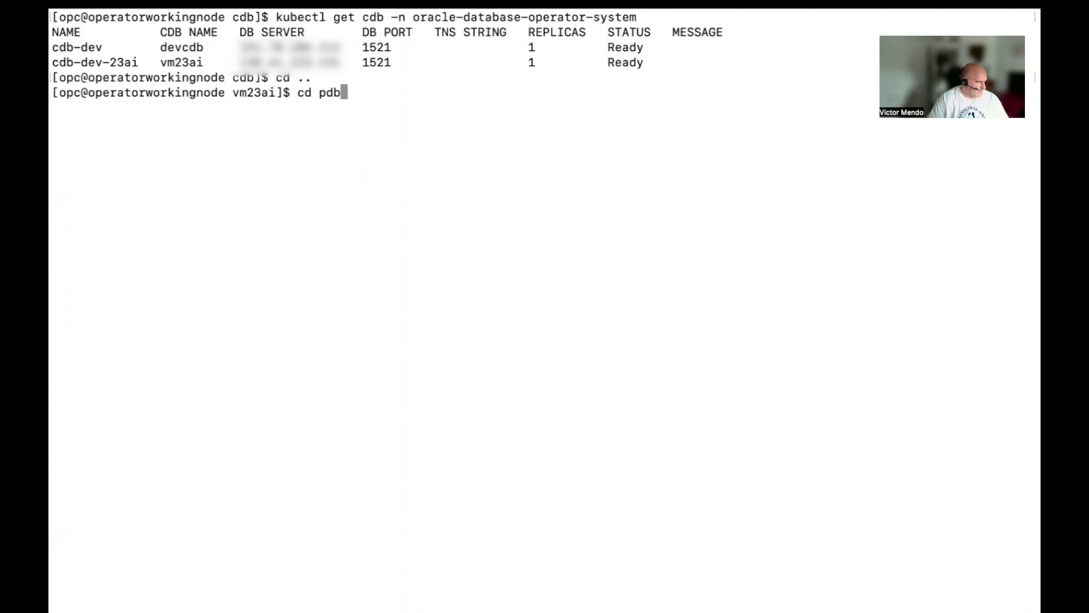
key(Return)
text(ls)
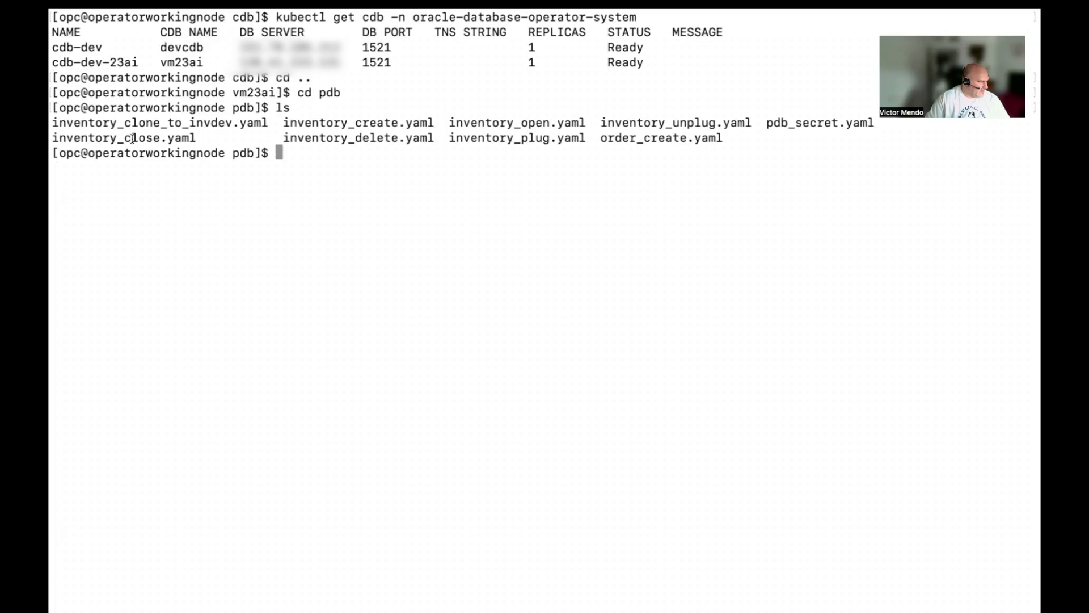
double_click(160, 122)
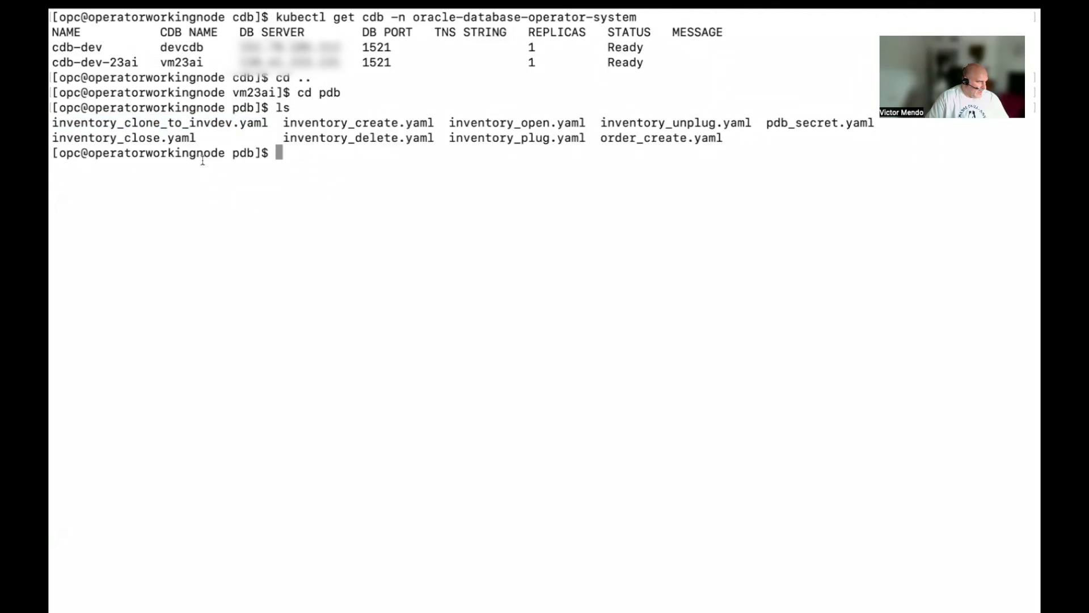
mouse_move(497, 254)
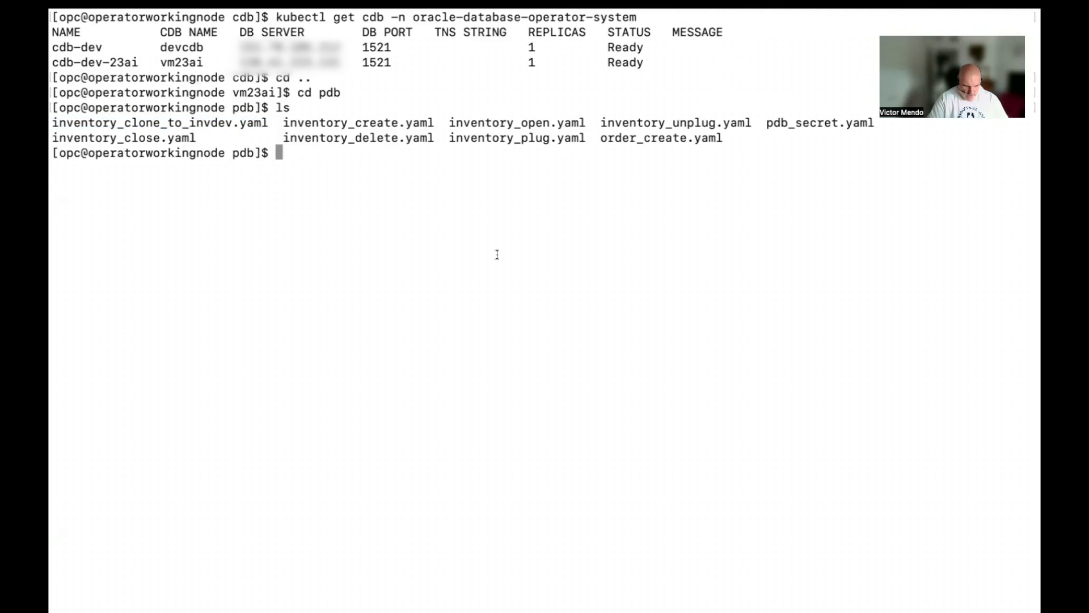
text(vi)
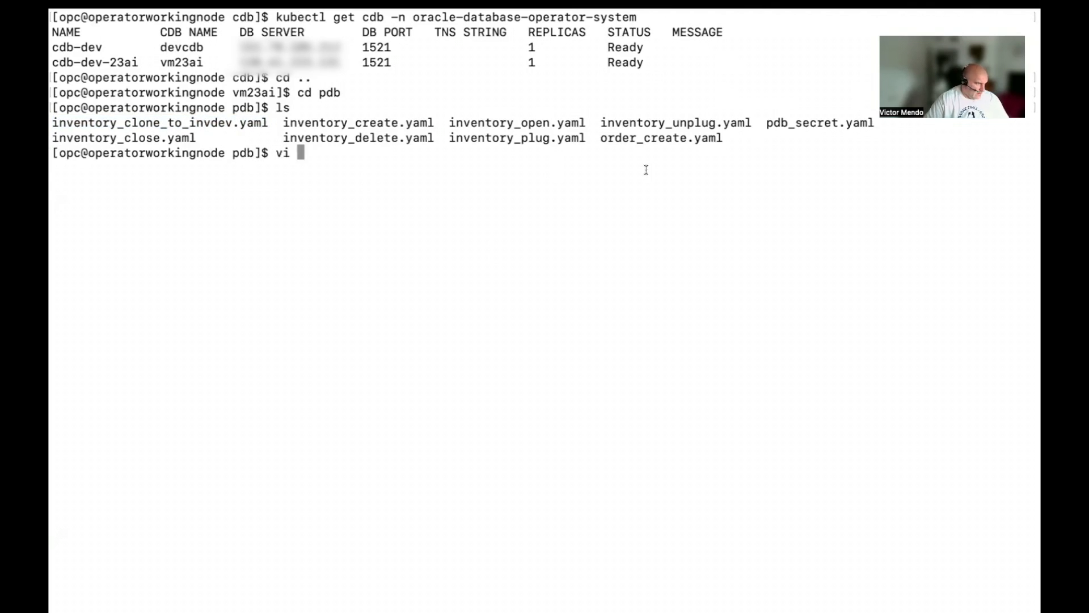
text(inv)
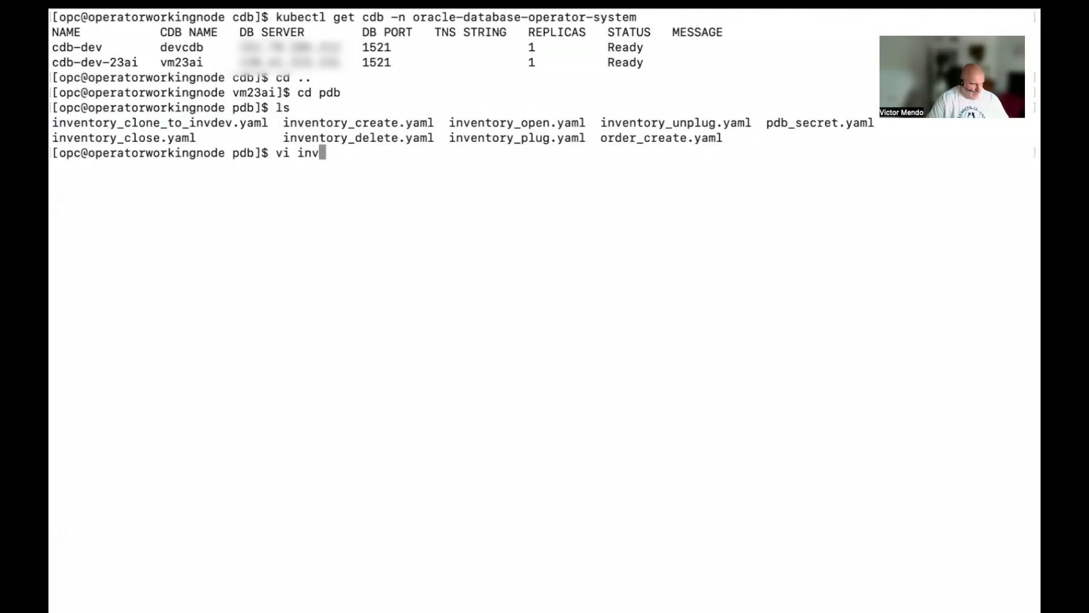
text(entory_create.yaml)
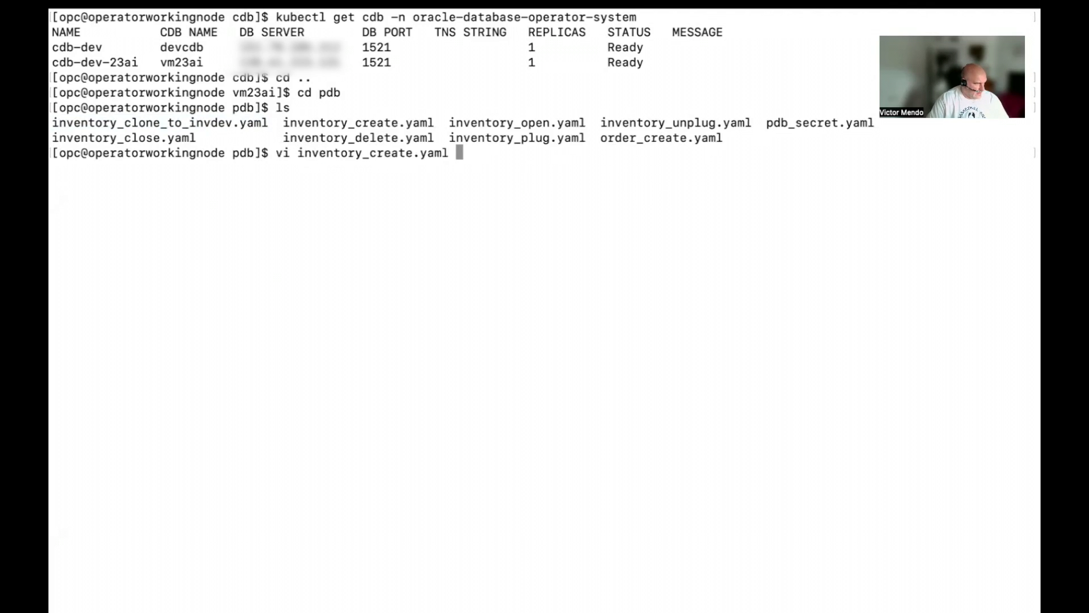
key(Return)
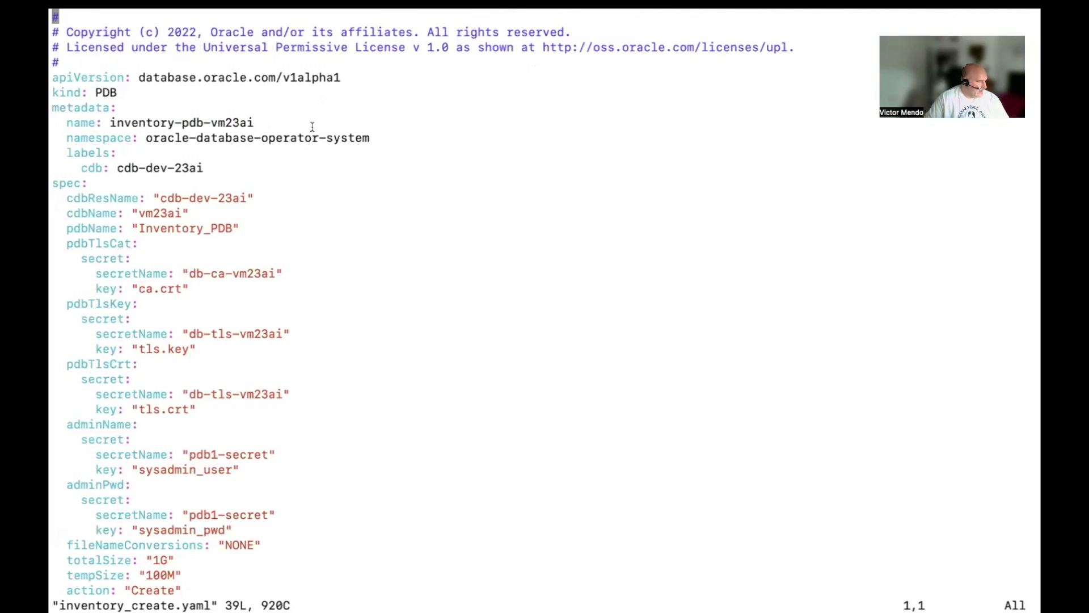
mouse_move(193, 258)
text(:)
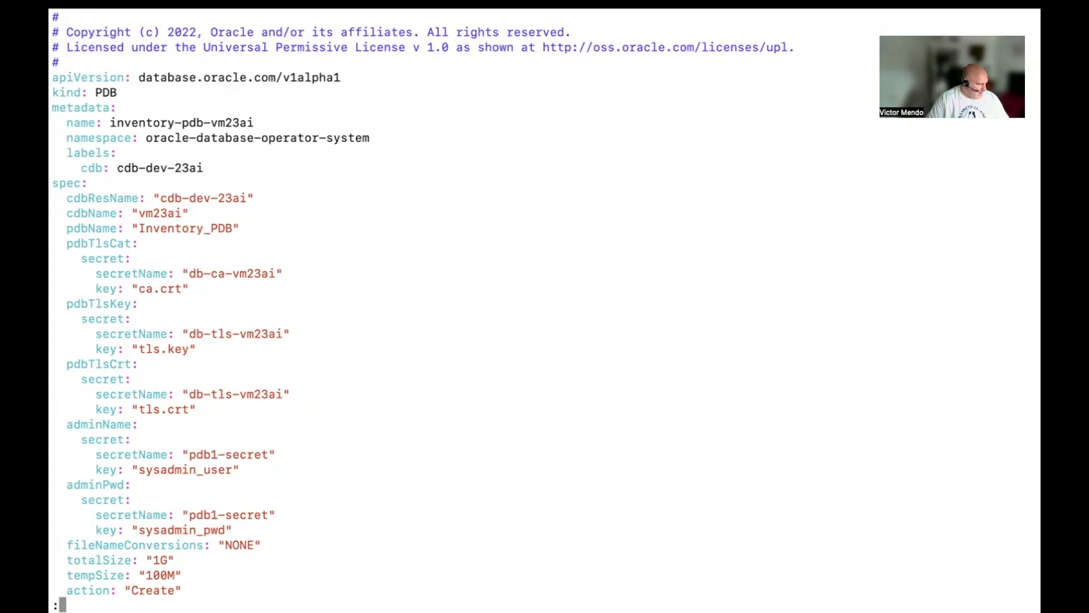
text(q!)
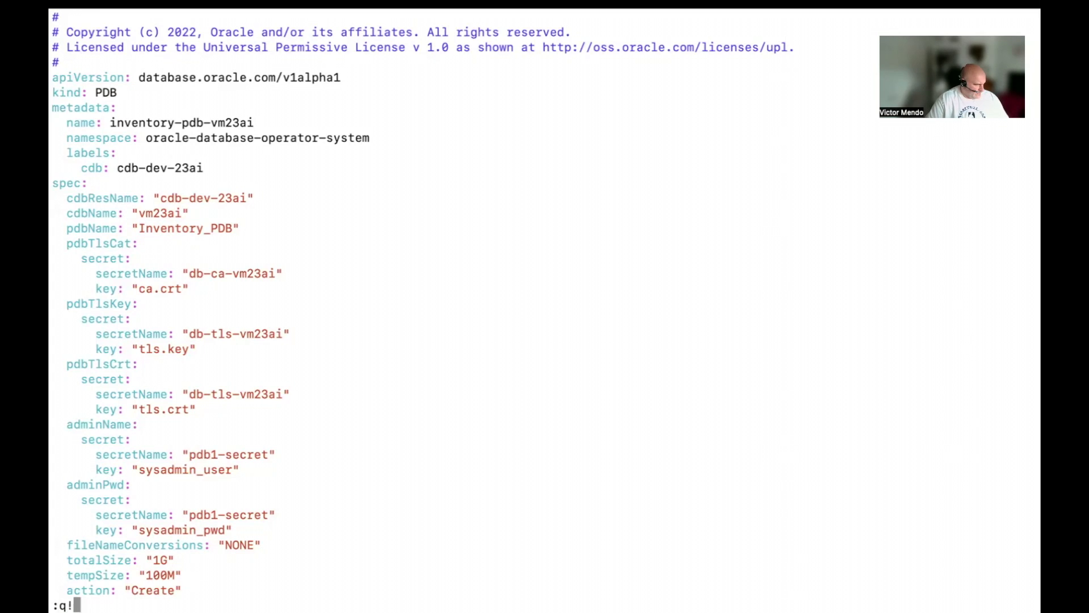
key(Return)
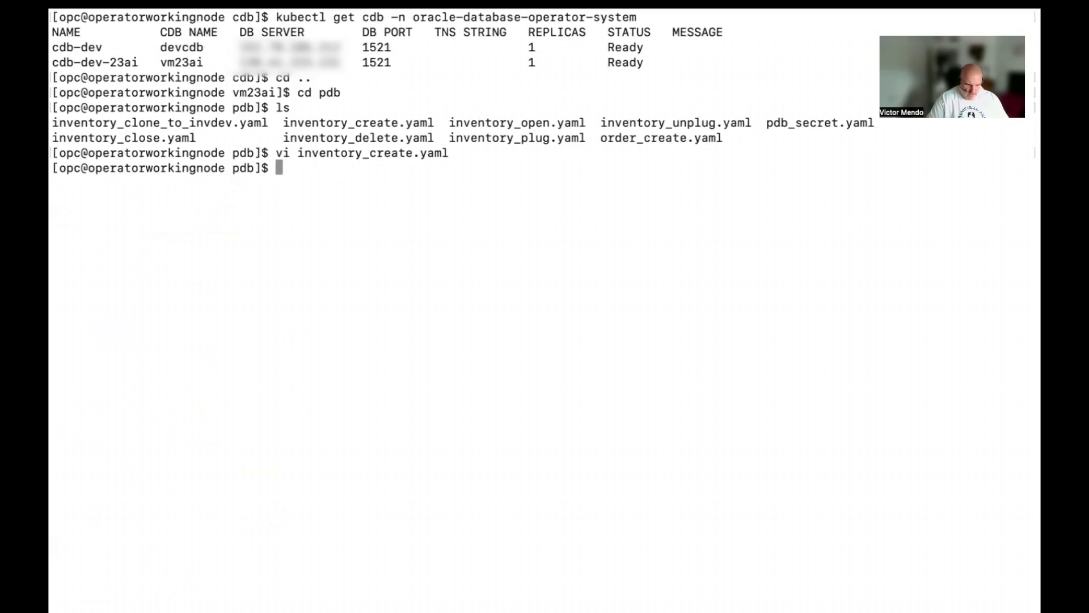
- Apply inventory_create.yaml with kubectl to create the inventory-pdb-vm23ai resource
text(kubectl)
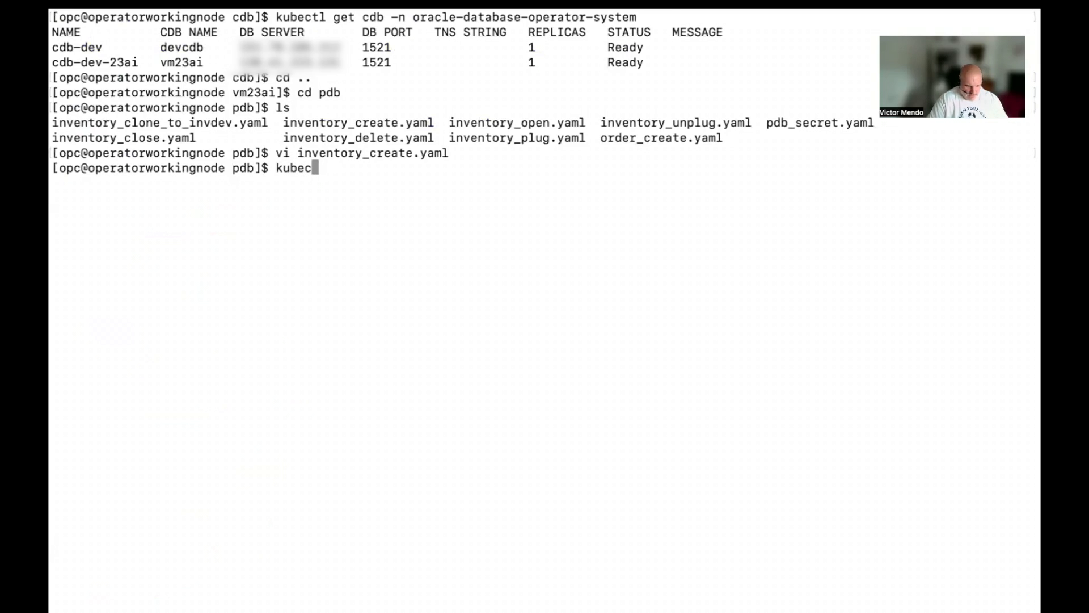
text(tl ap)
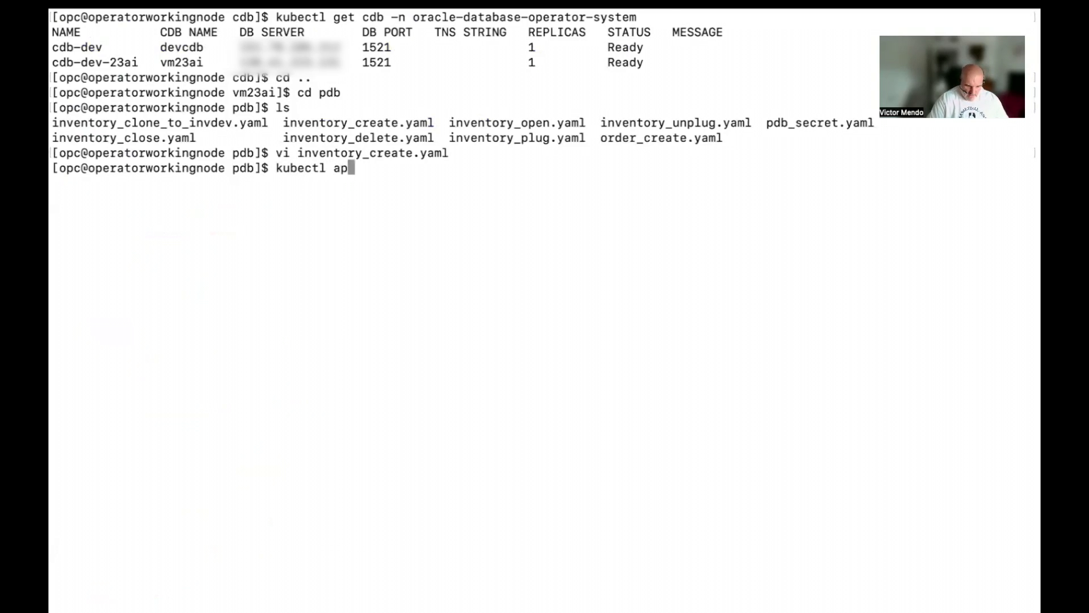
text(ply -f)
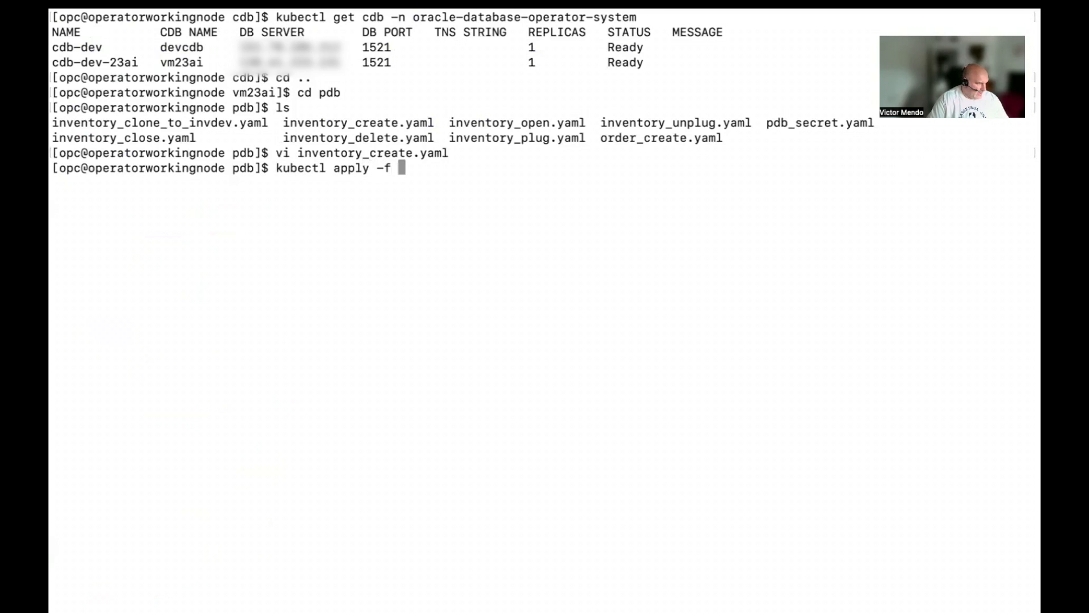
text(inventory_)
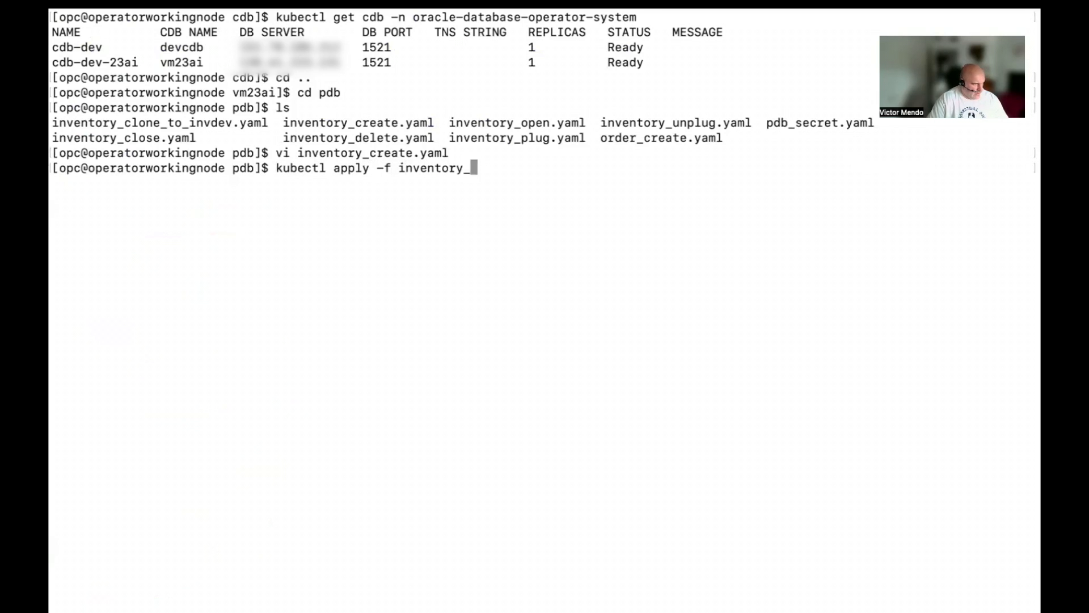
text(create.)
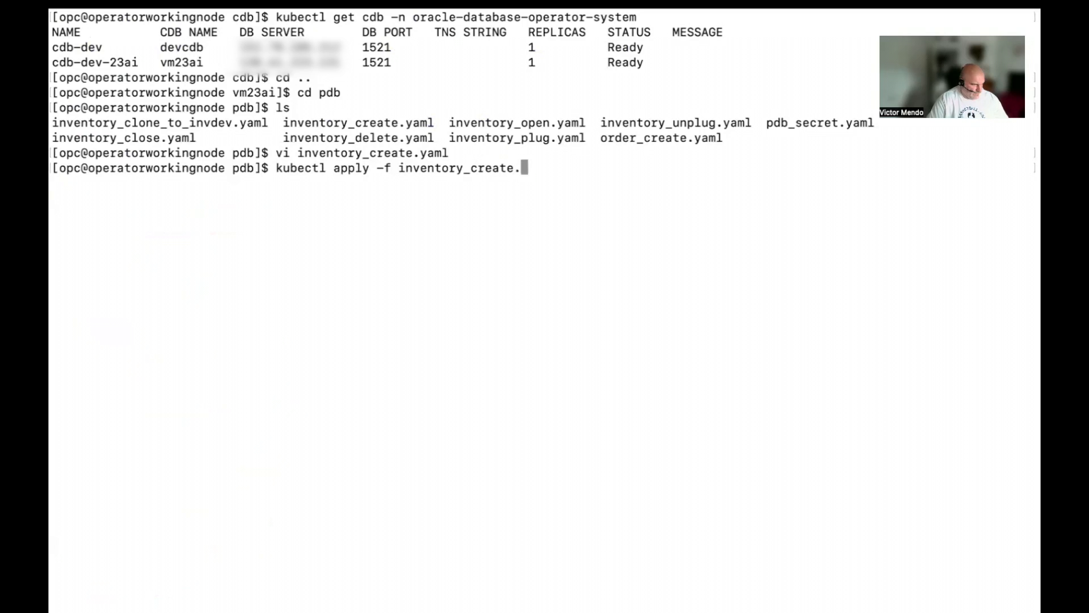
text(yaml)
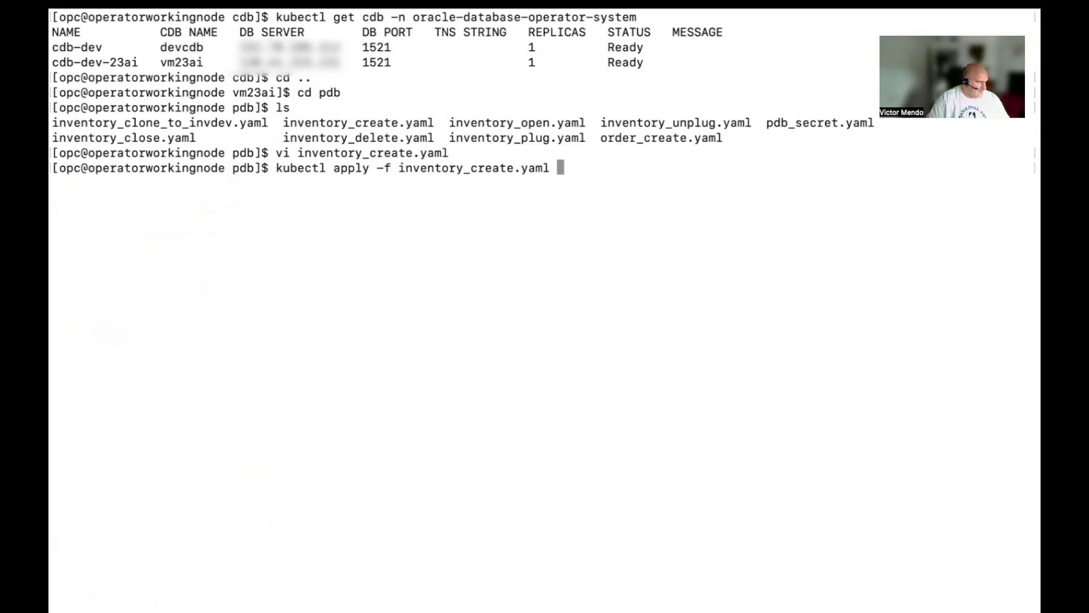
key(Return)
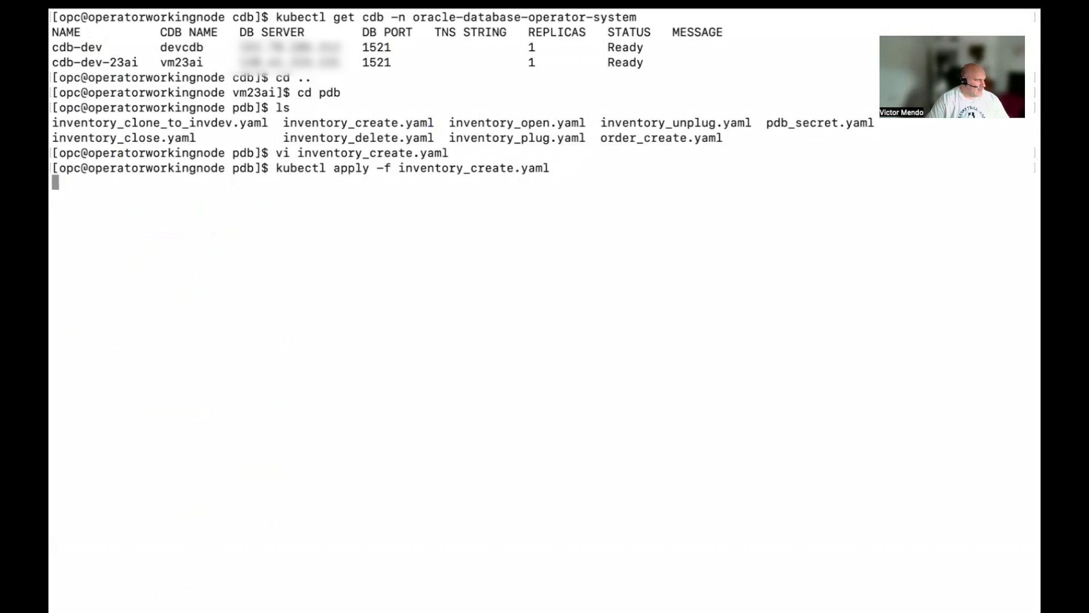
key(Return)
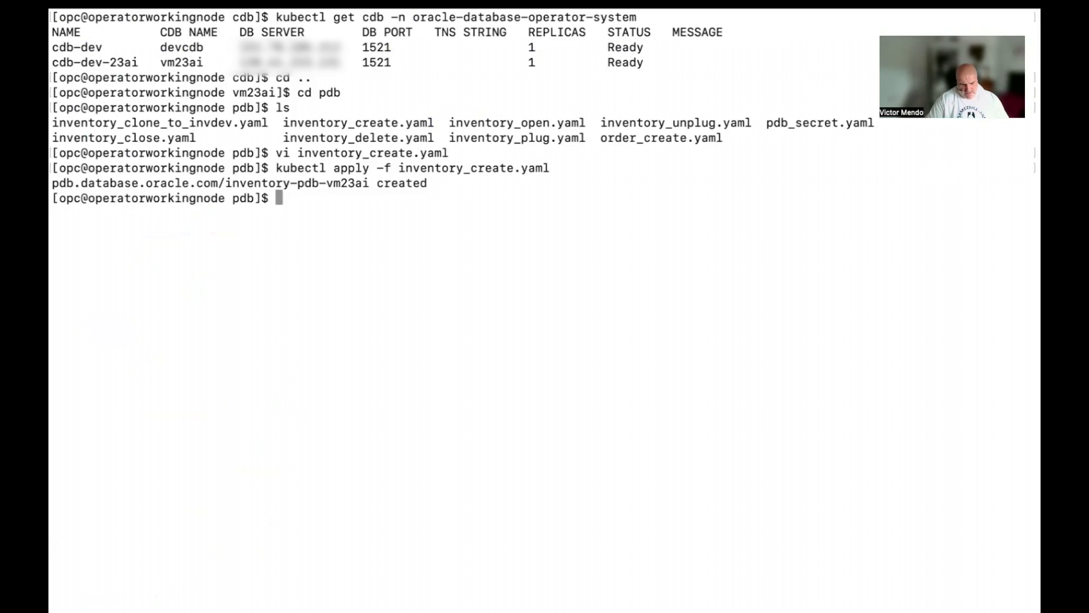
text(vi inventory_create.yaml)
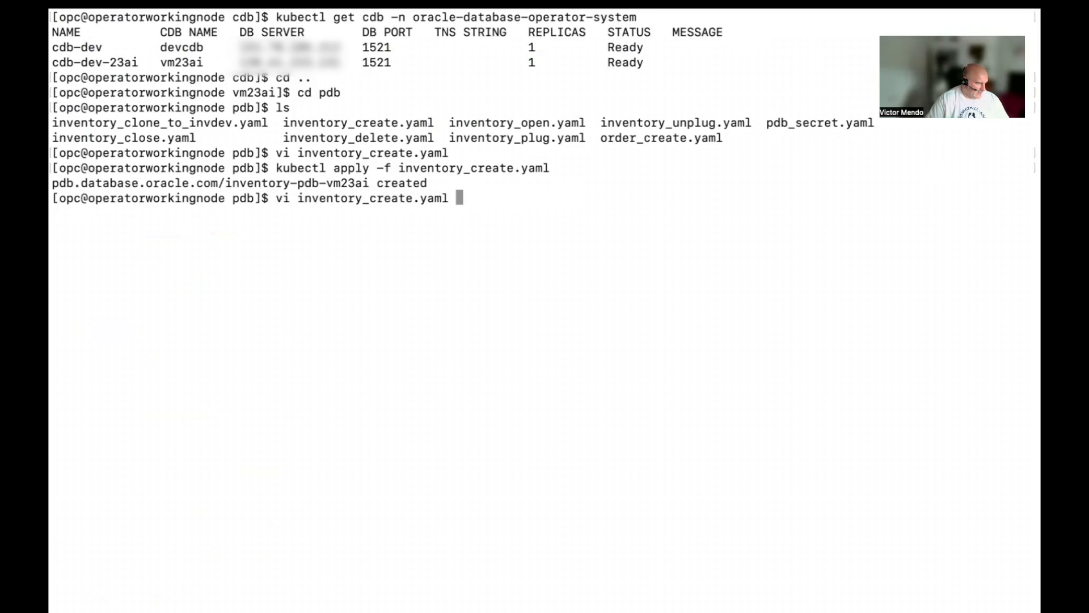
text(kubectl get cdb -n oracle-database-operator-system)
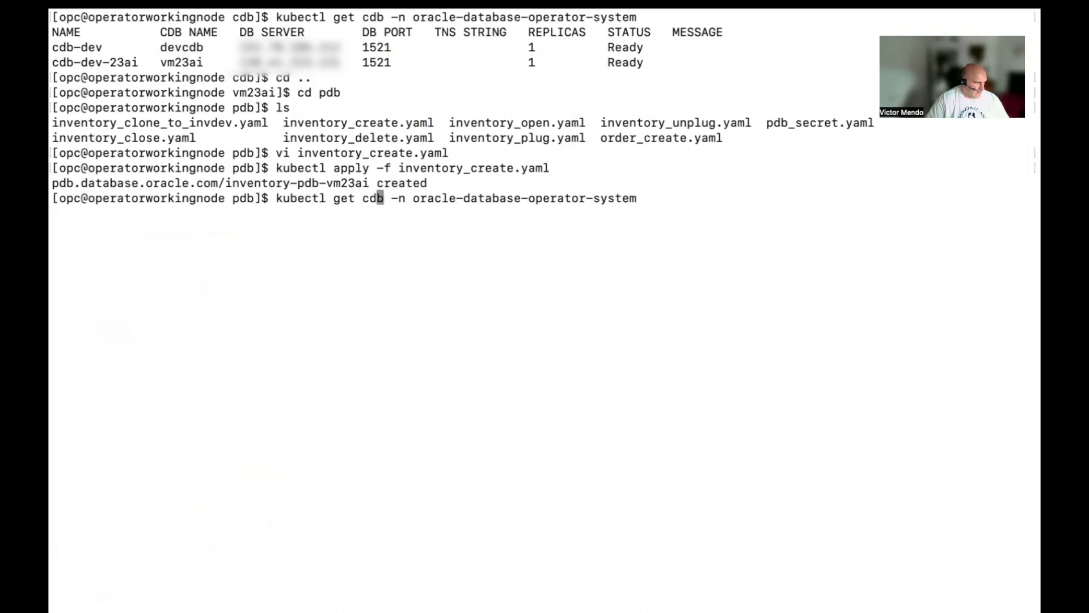
text(pdb)
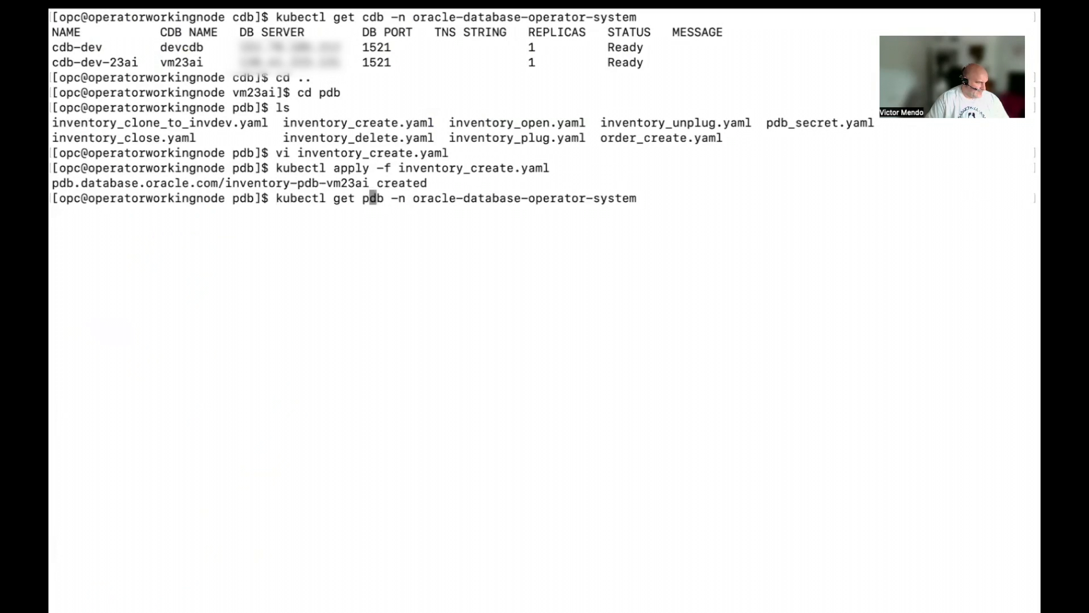
key(Return)
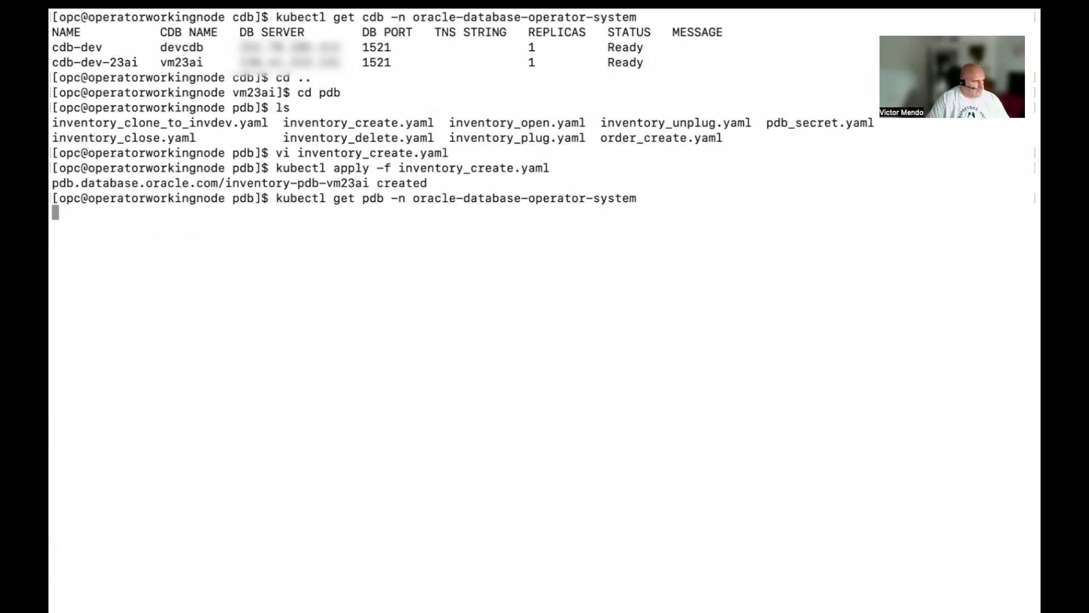
key(Return)
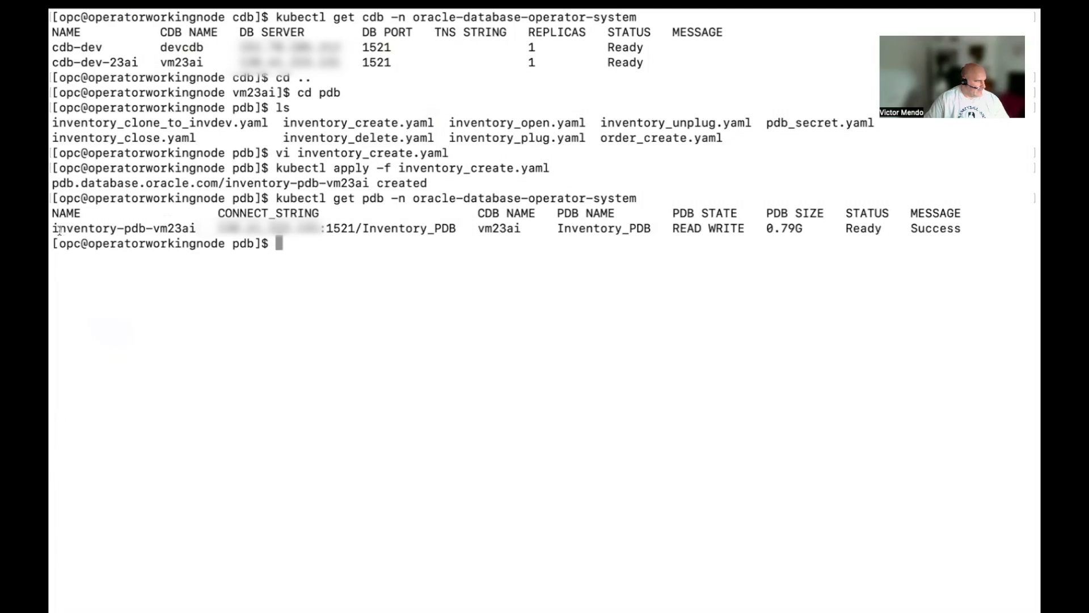
double_click(122, 228)
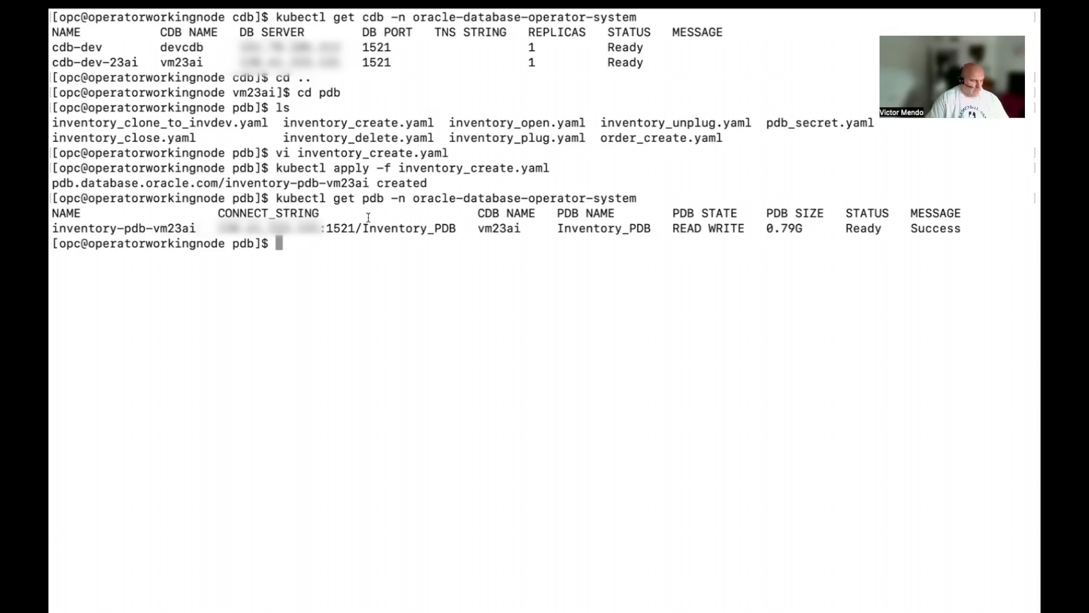
text(vi or)
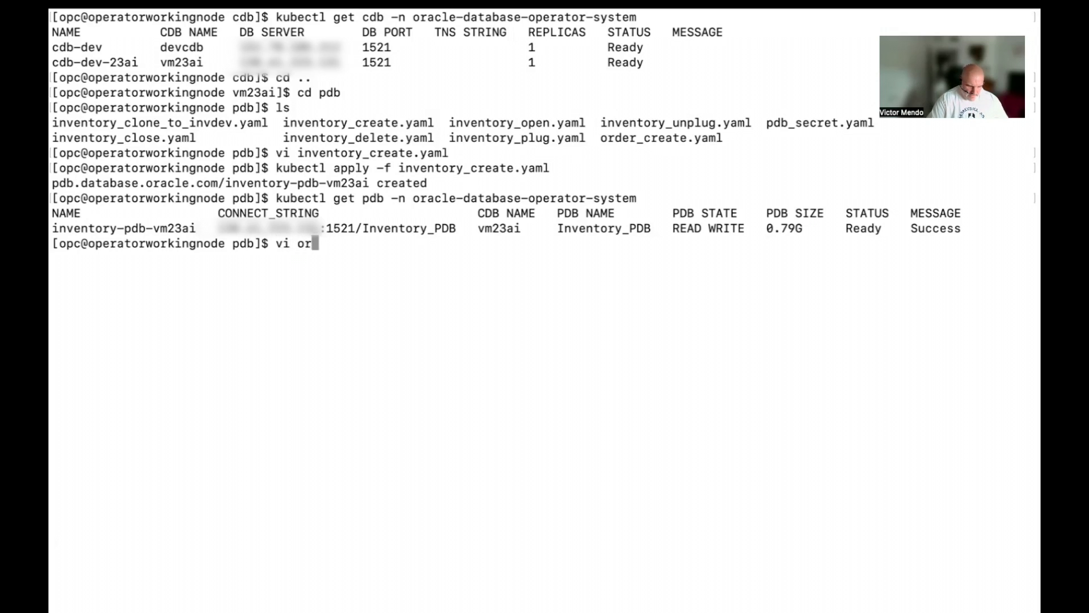
text(der_create.yaml)
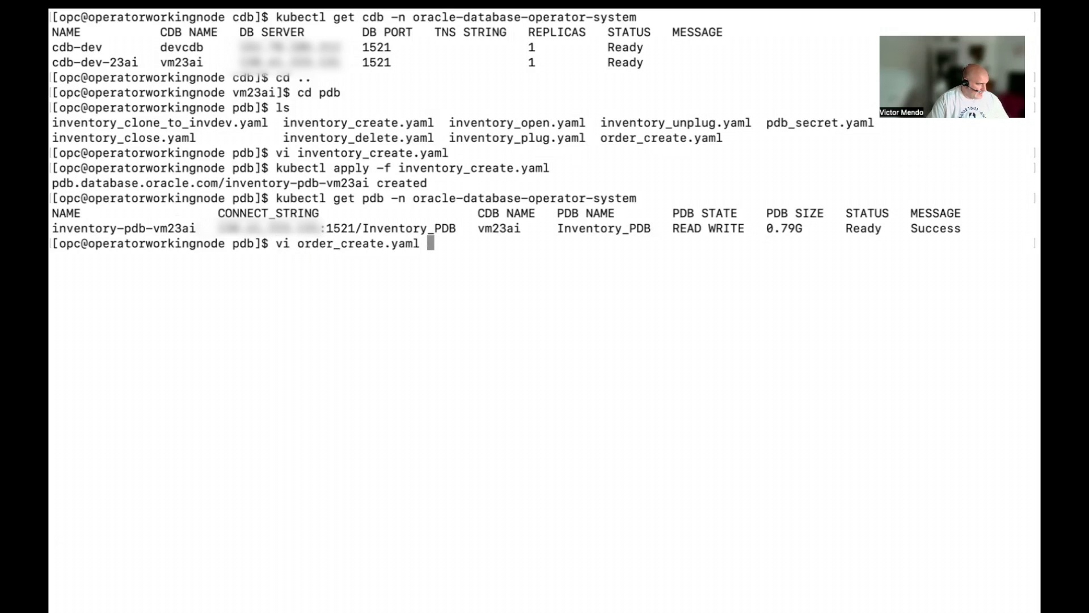
key(Return)
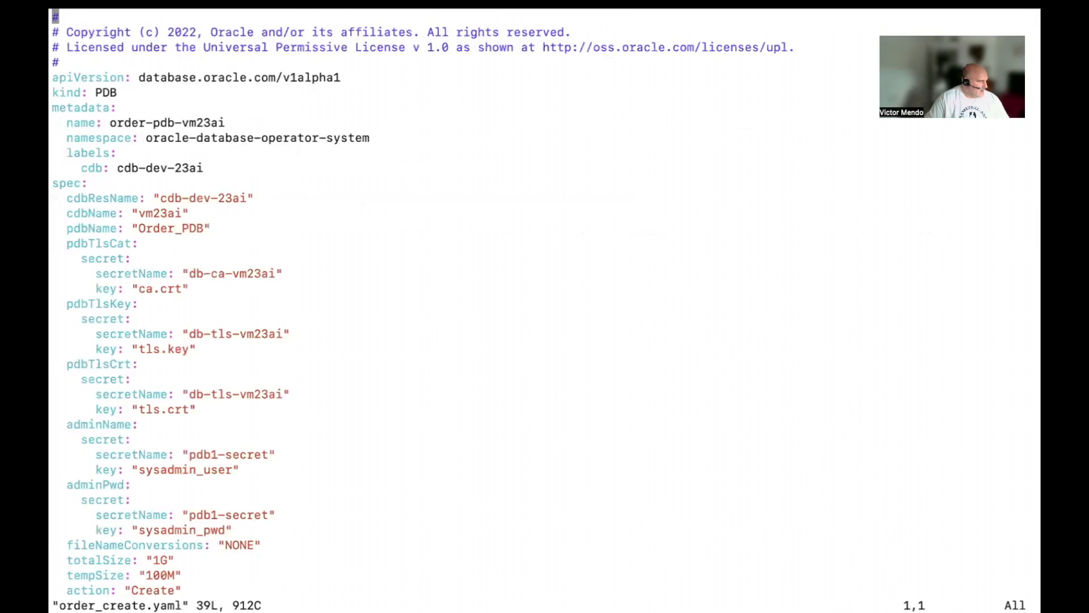
double_click(161, 213)
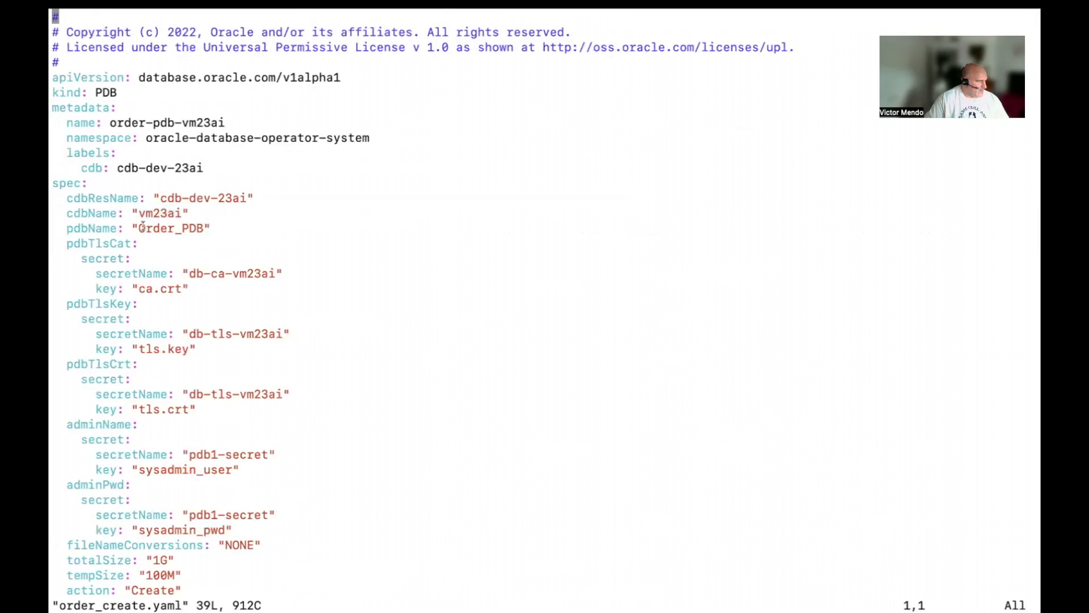
double_click(170, 228)
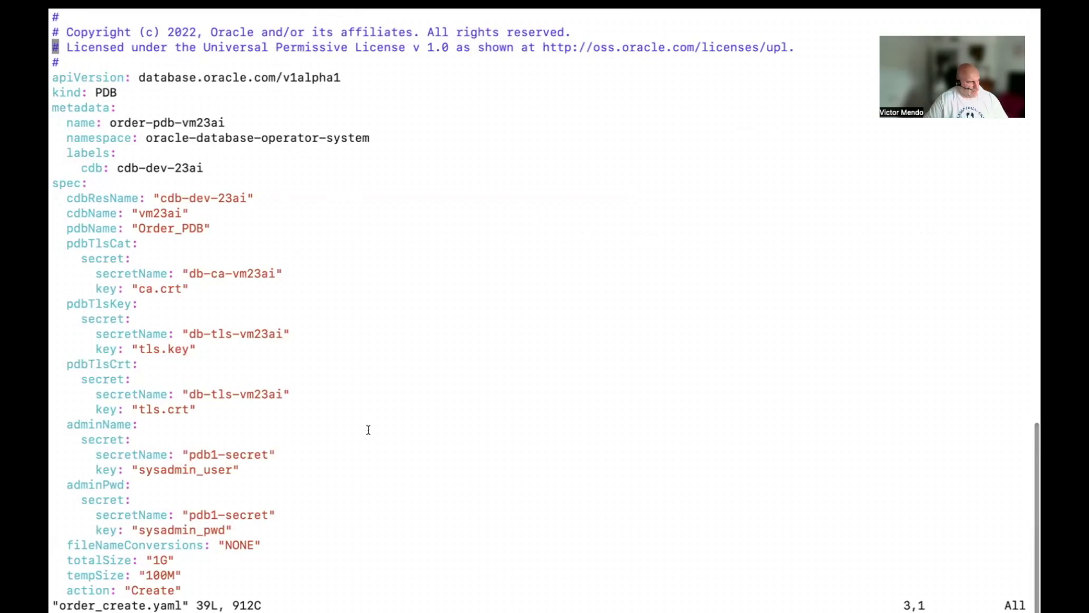
text(:wq)
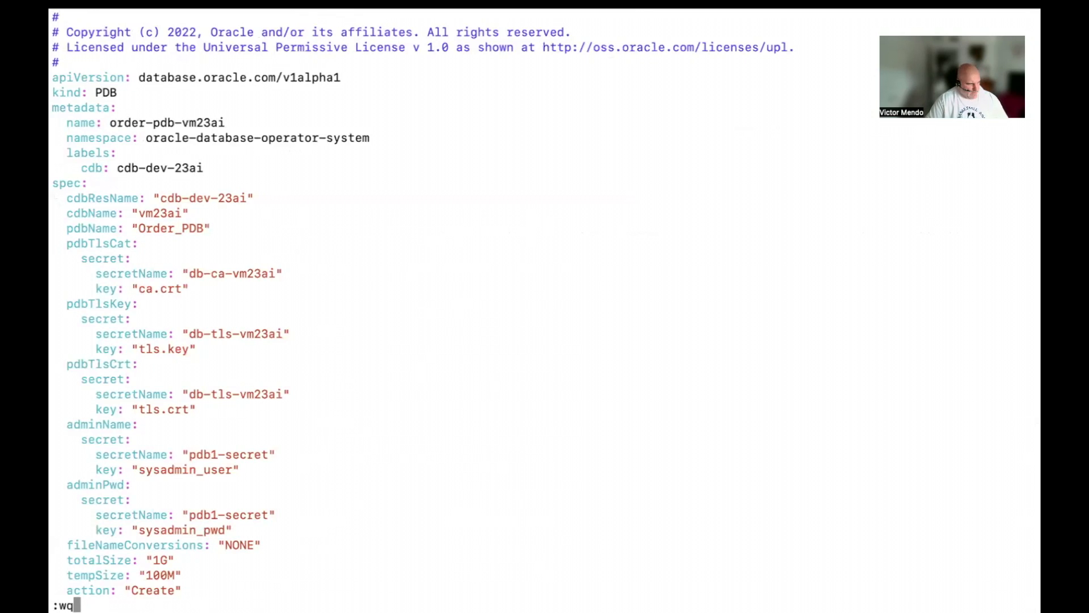
key(Backspace)
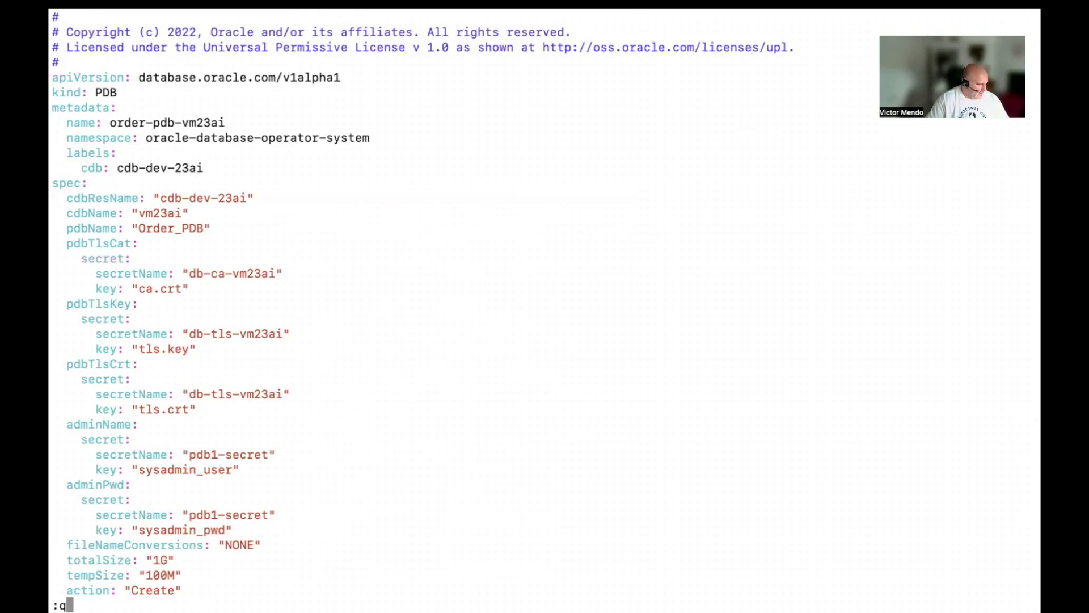
key(Return)
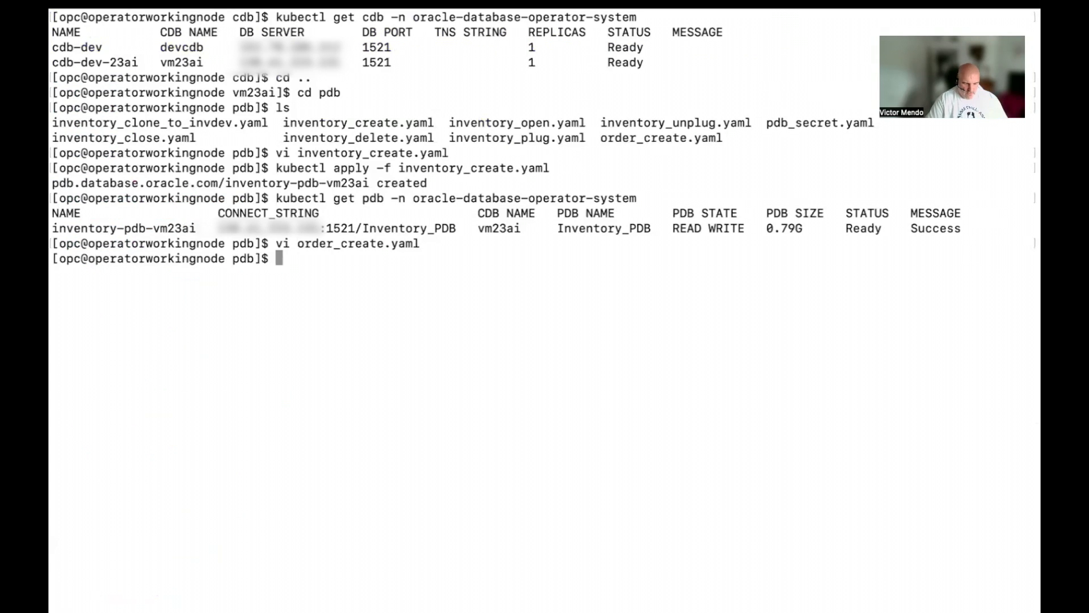
- Apply order_create.yaml with kubectl to create the order-pdb-vm23ai resource
text(kubectl)
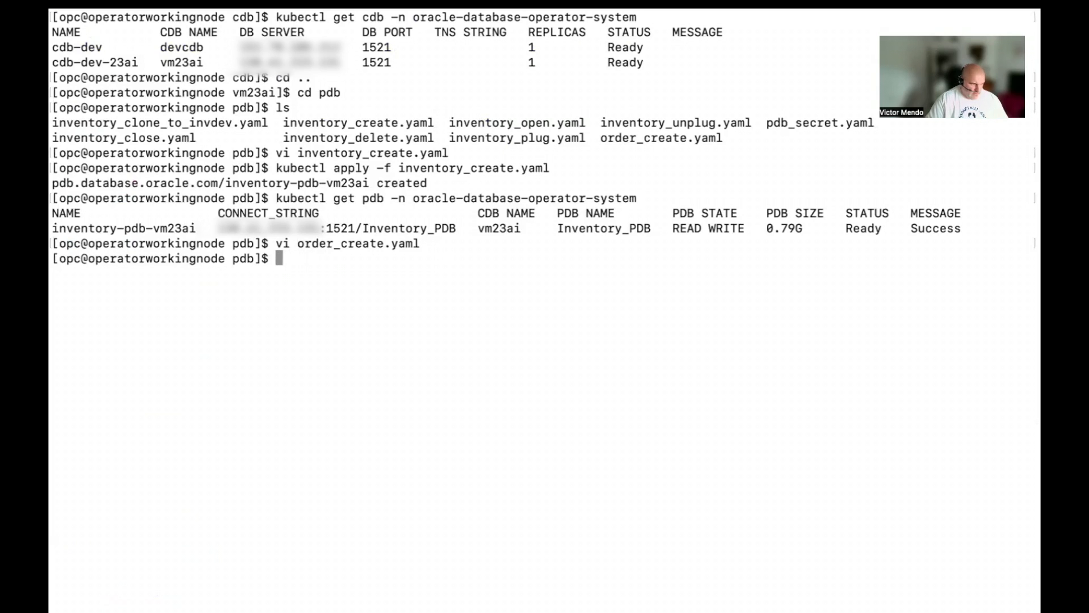
text(kubectl get pdb -n oracle-database-operator-system)
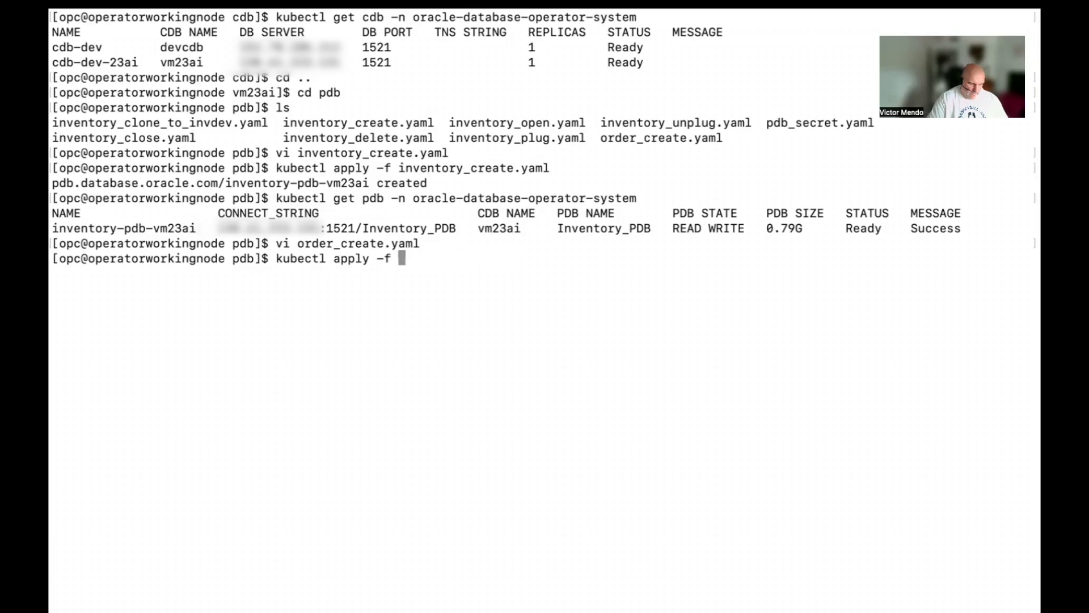
text(order_create.yaml)
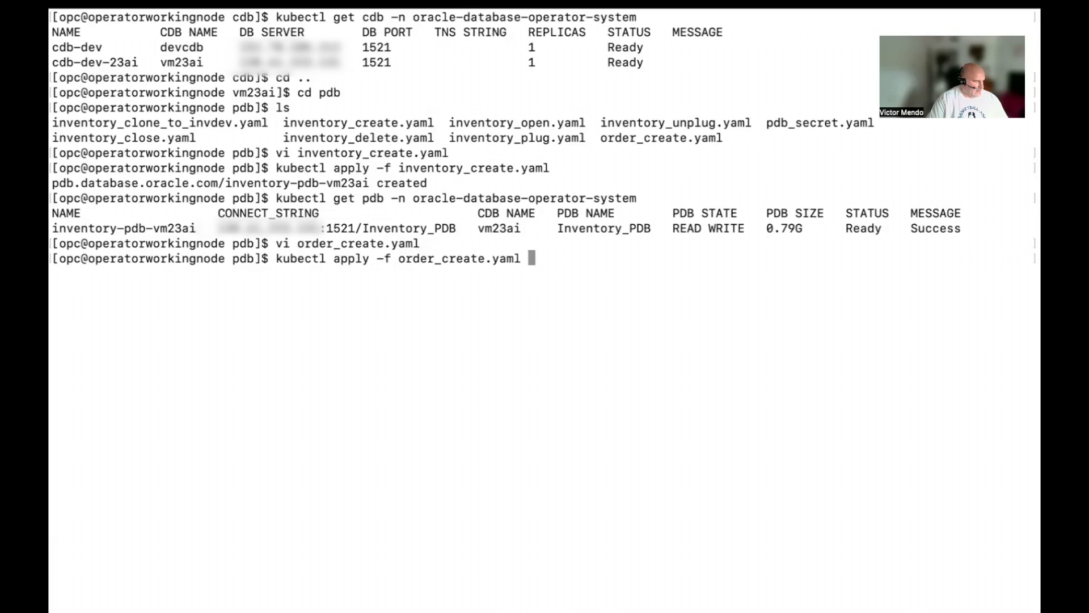
key(Return)
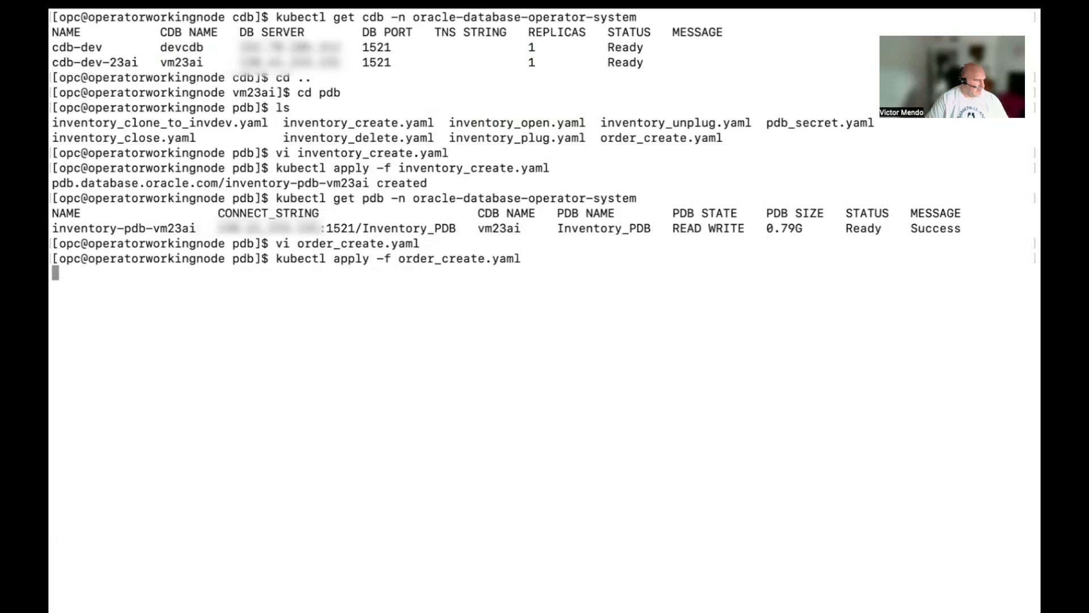
key(Return)
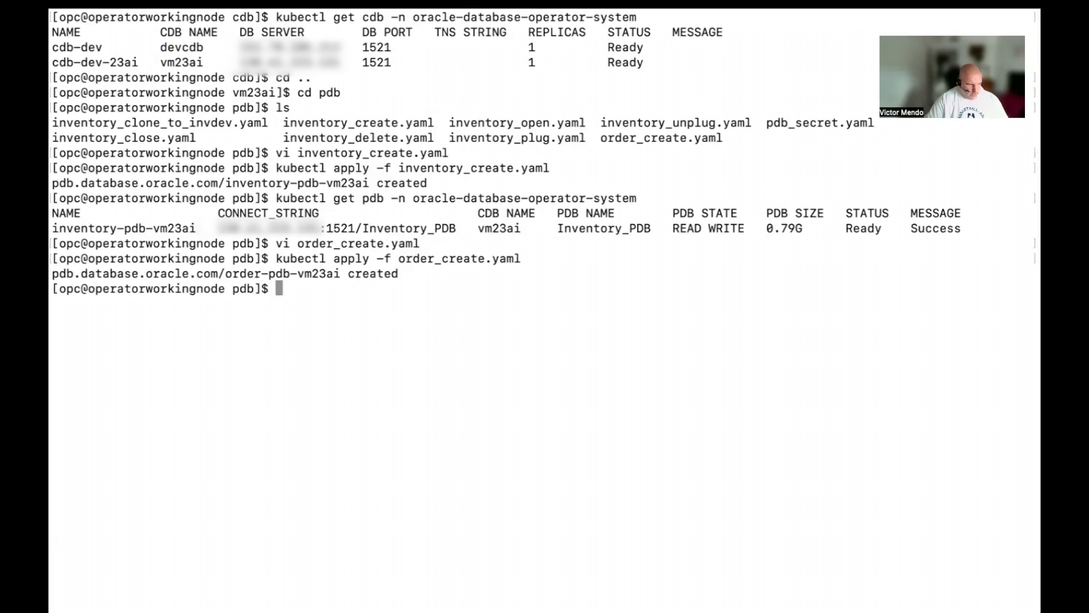
text(vi order_create.yaml)
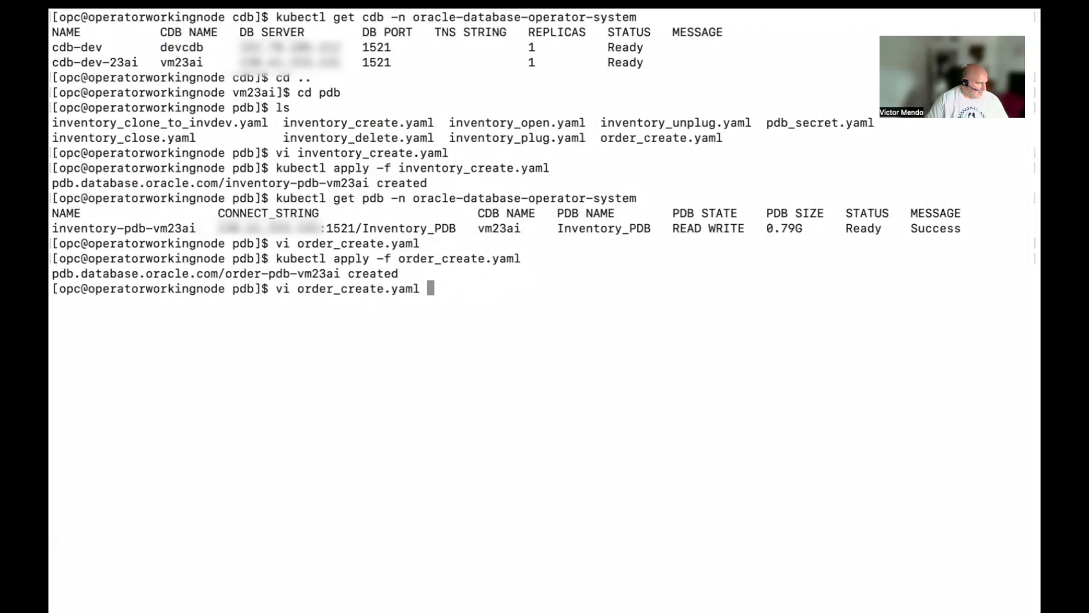
- List the operator's PDBs with kubectl get pdb and refresh to watch order-pdb-vm23ai creating
text(kubectl get pdb -n oracle-database-operator-system)
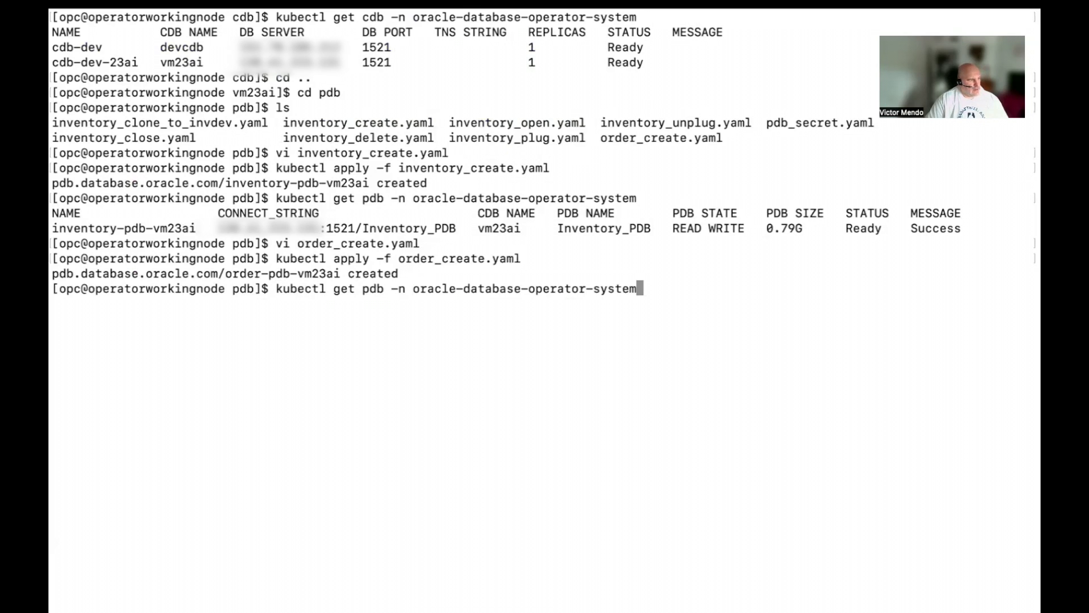
key(Return)
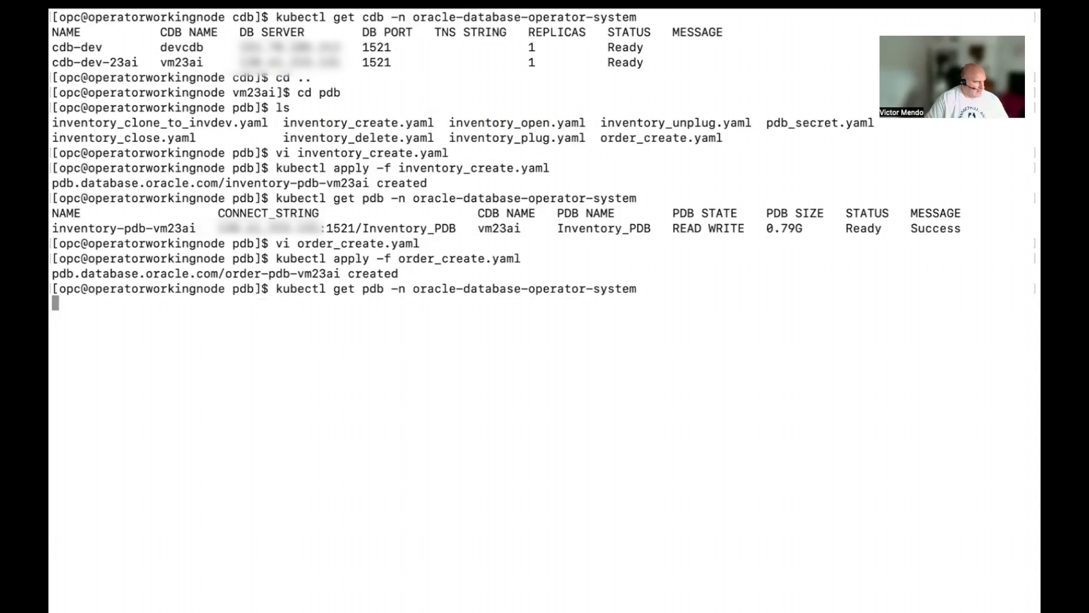
key(Return)
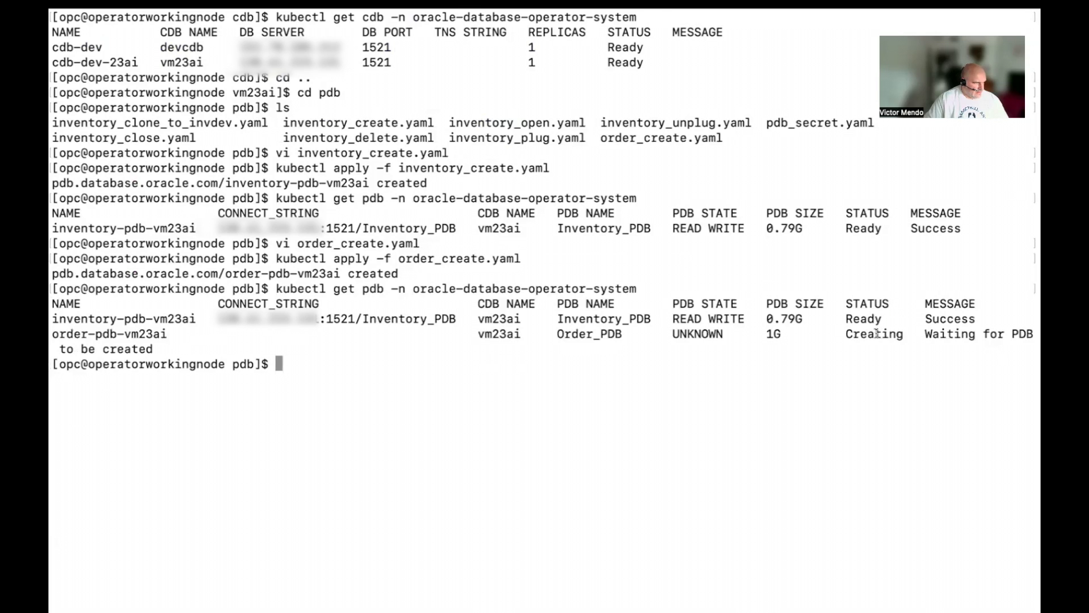
mouse_move(80, 319)
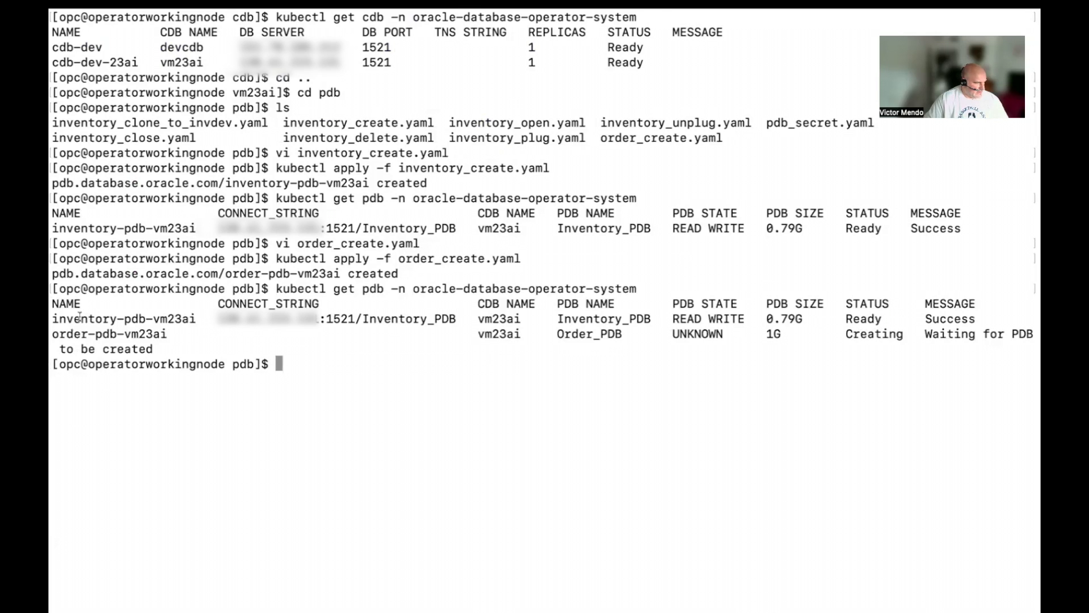
double_click(69, 334)
text(kubectl get pdb -n oracle-database-operator-system)
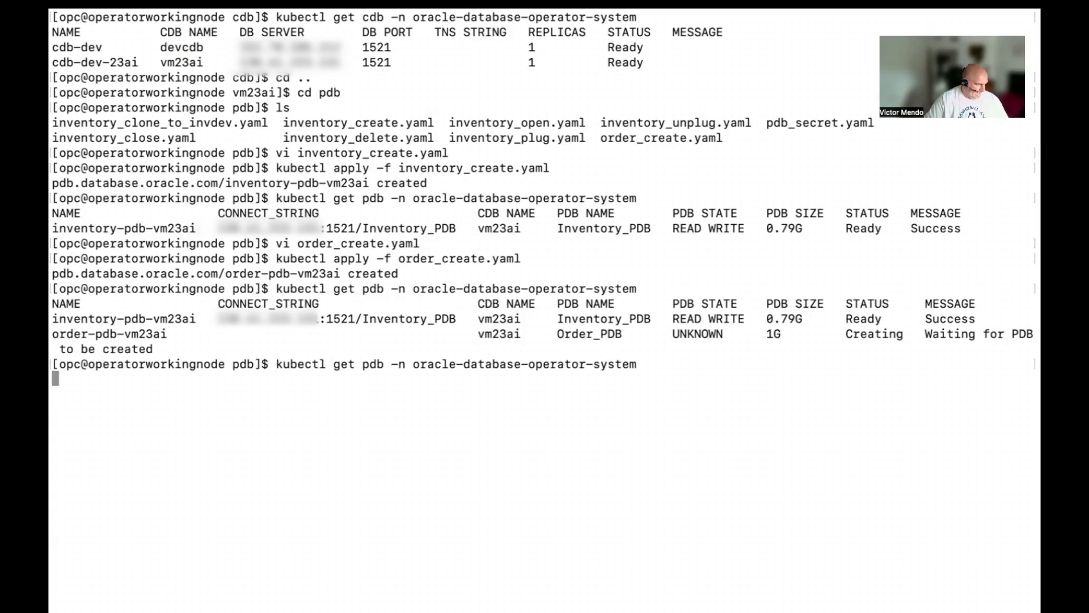
key(Return)
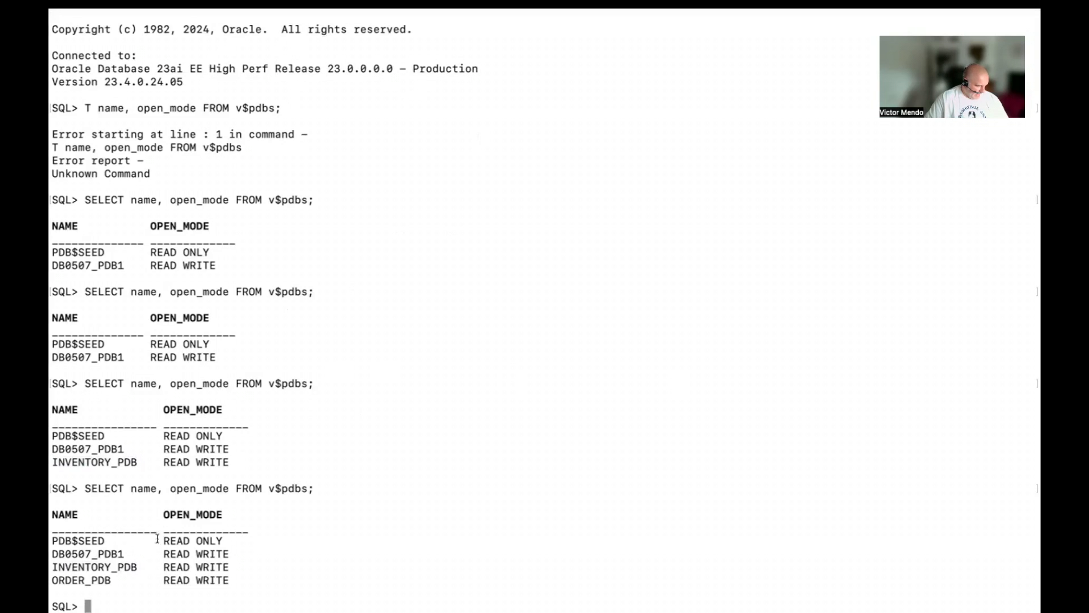
- Query v$pdbs to see INVENTORY_PDB and ORDER_PDB both in READ WRITE mode
double_click(94, 568)
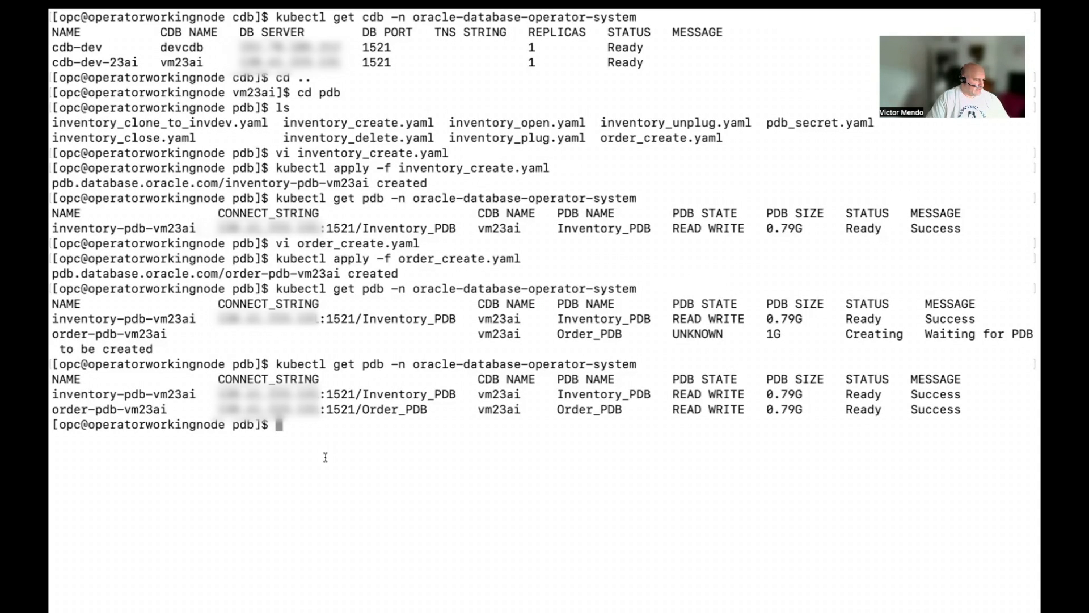
mouse_move(305, 466)
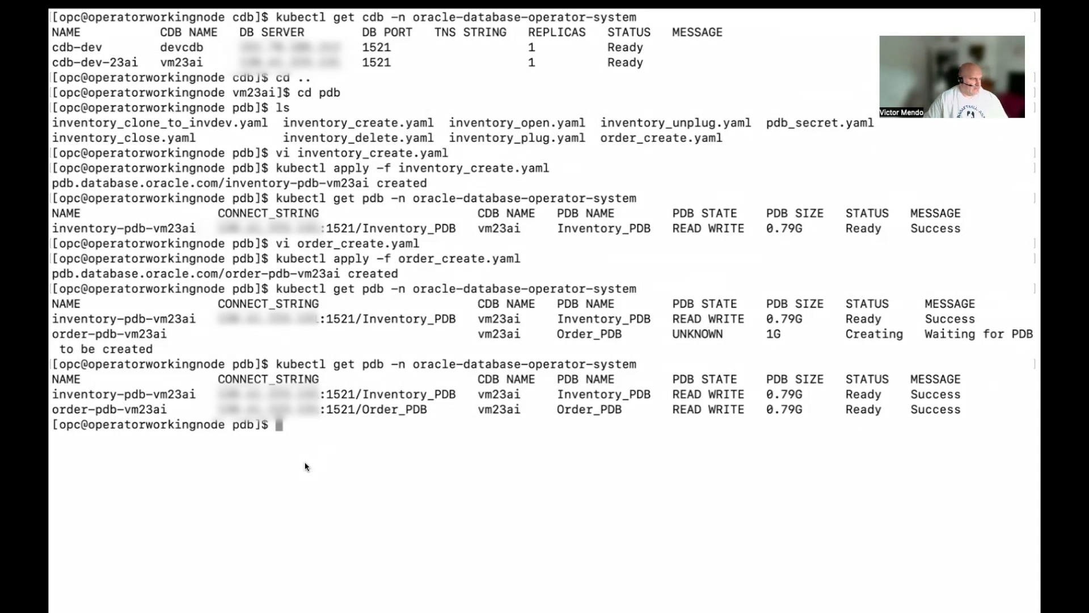
mouse_move(657, 545)
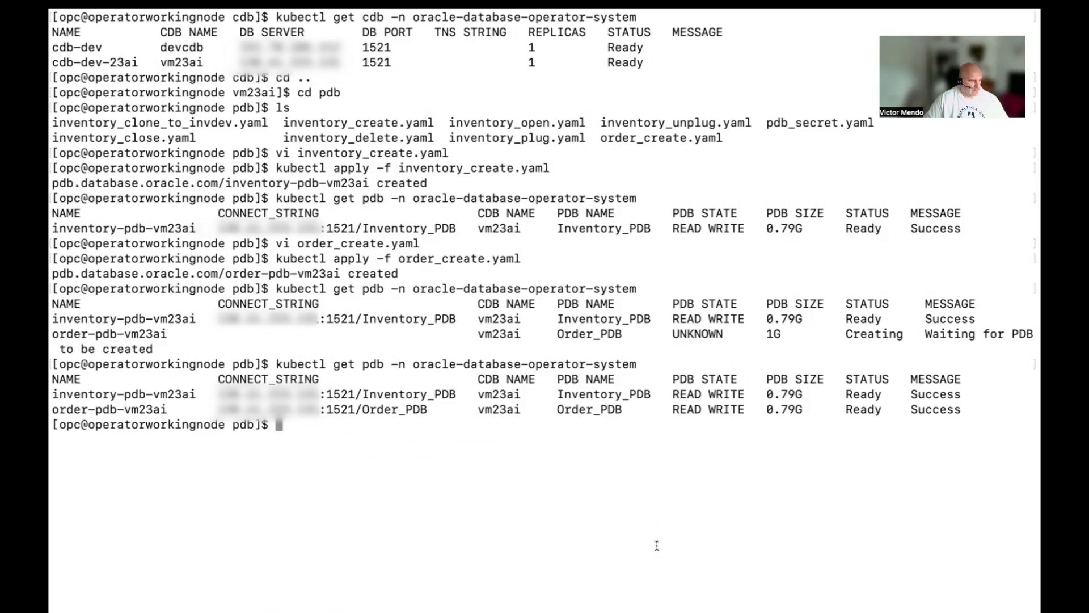